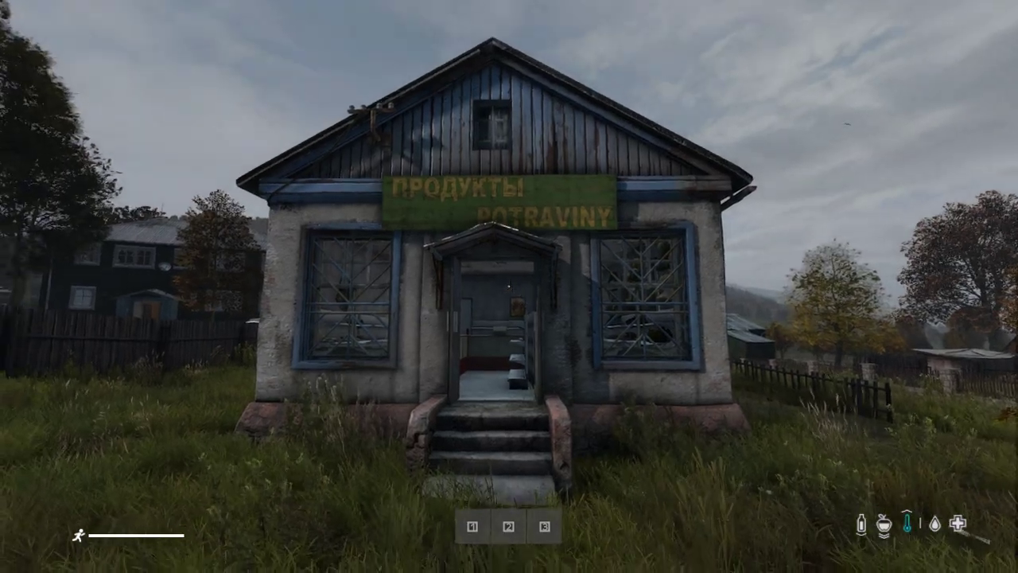
Step: Bring up mapgroupproto.xml and scroll to the Land_Village_store_SHOP group definition
key("W")
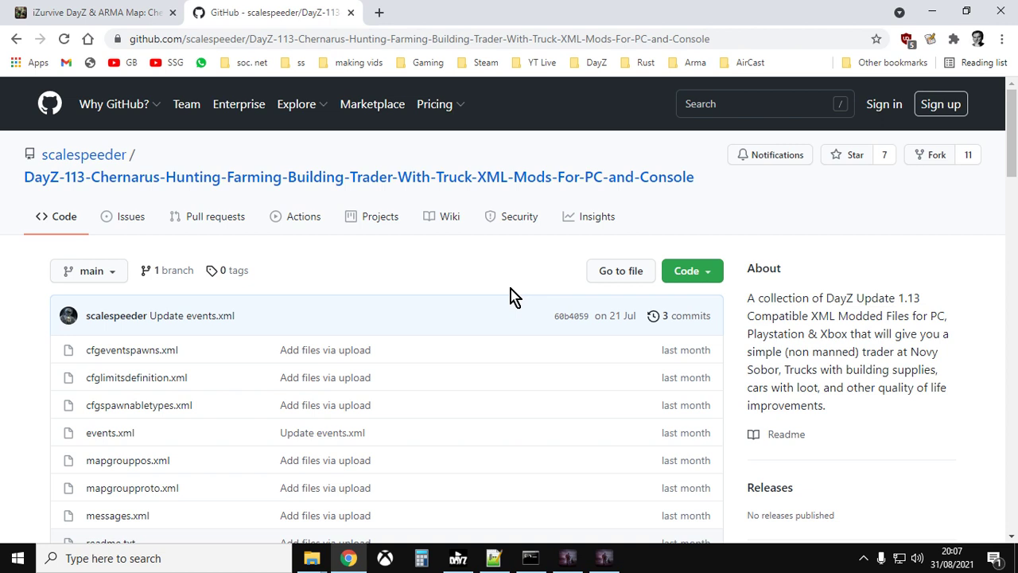
mouse_move(311, 232)
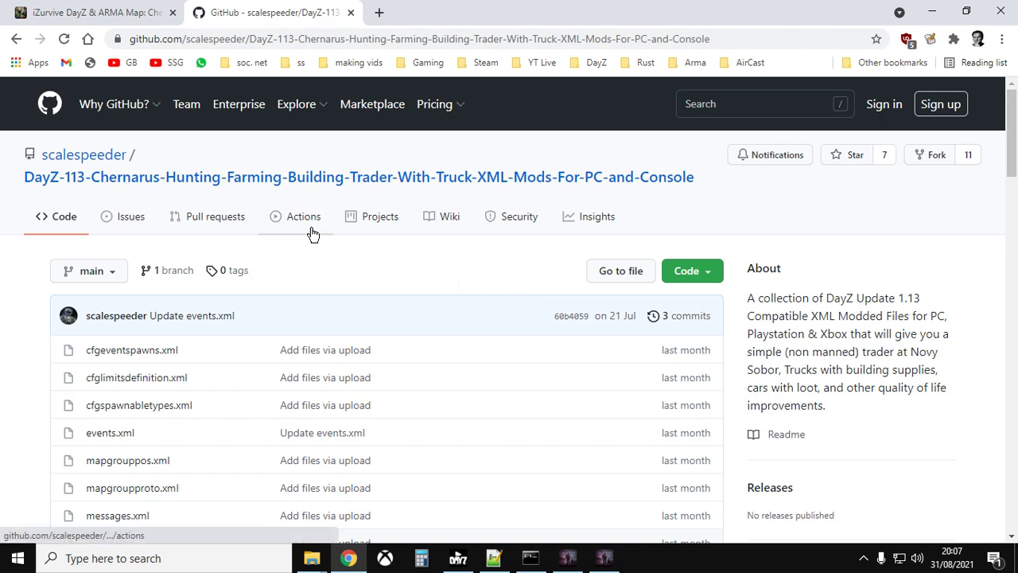
mouse_move(210, 217)
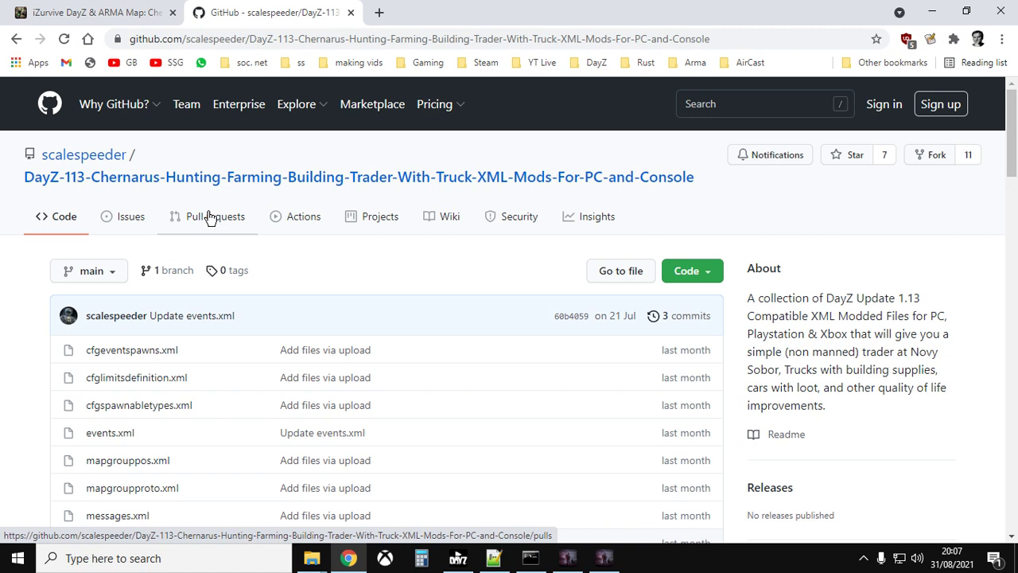
mouse_move(226, 215)
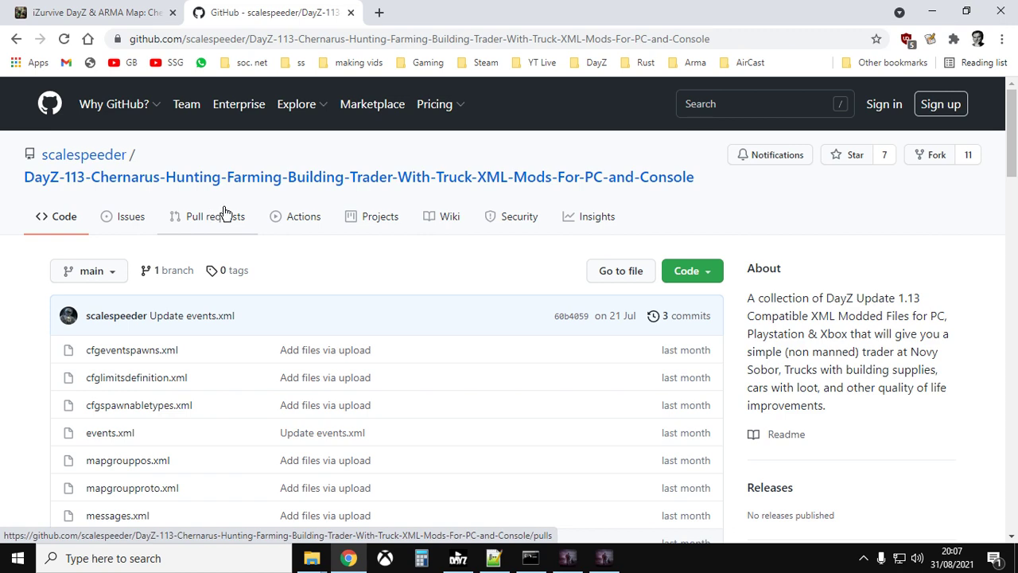
mouse_move(231, 208)
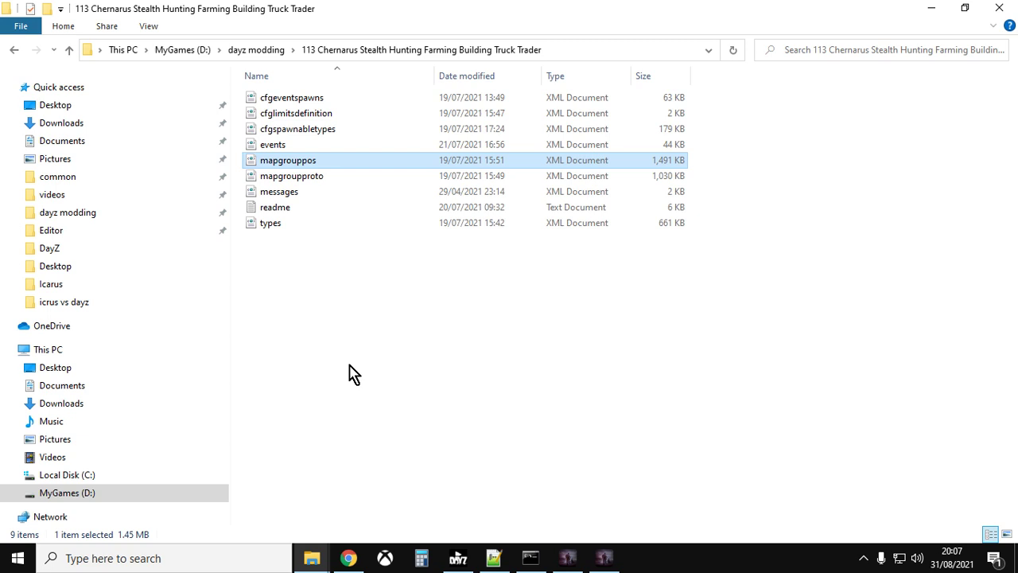
mouse_move(323, 248)
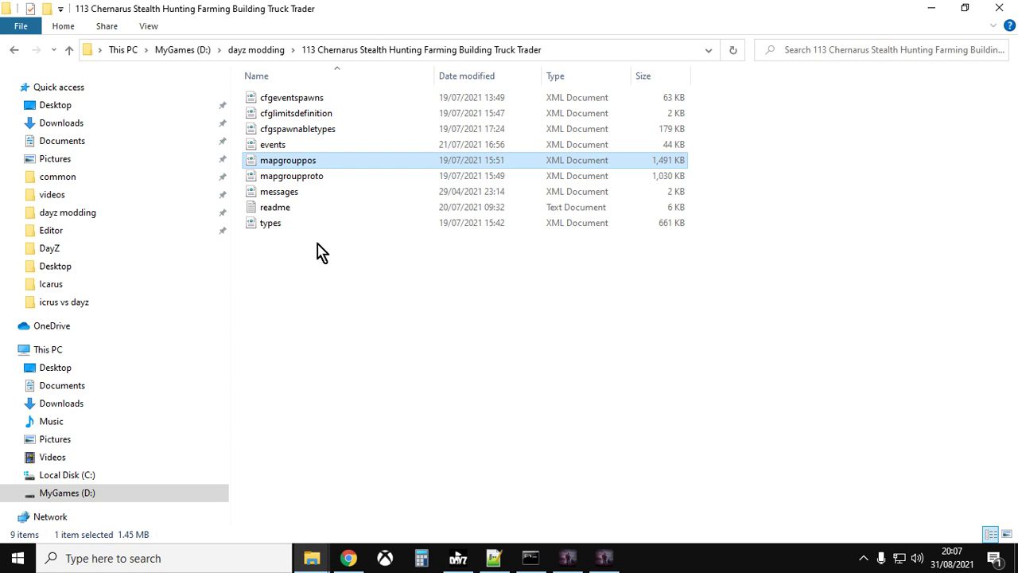
left_click(290, 175)
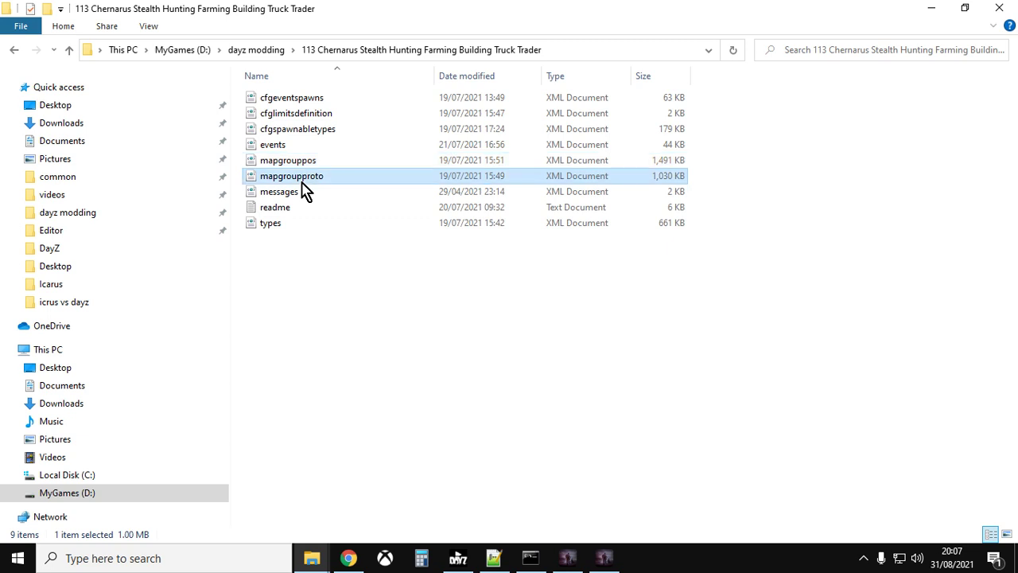
mouse_move(302, 172)
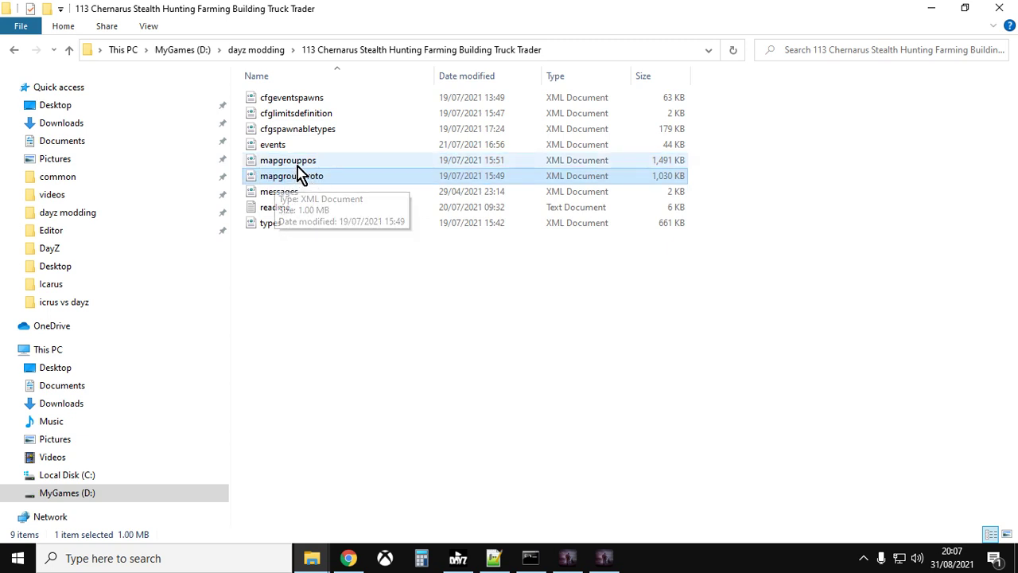
left_click(289, 159)
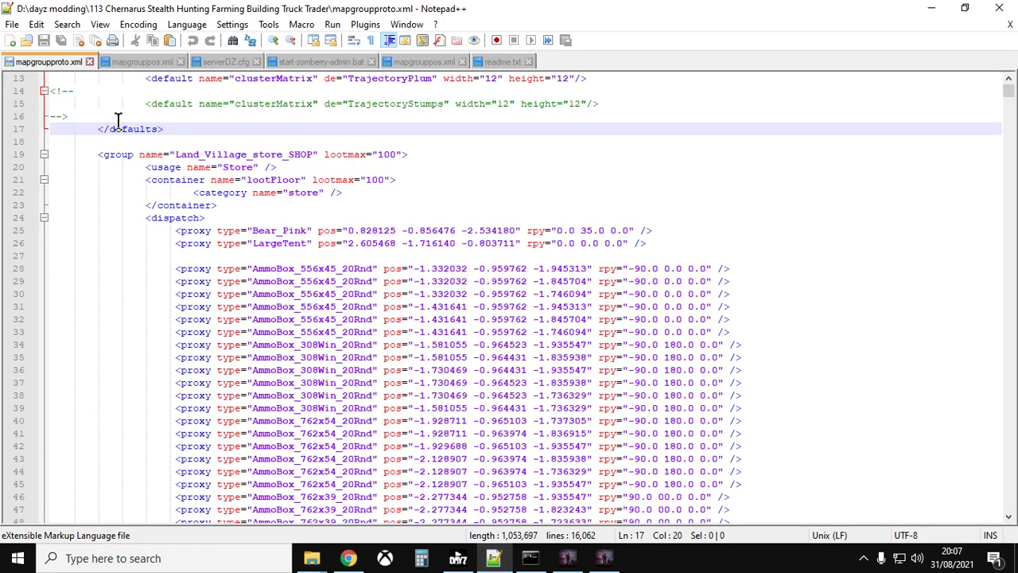
mouse_move(120, 118)
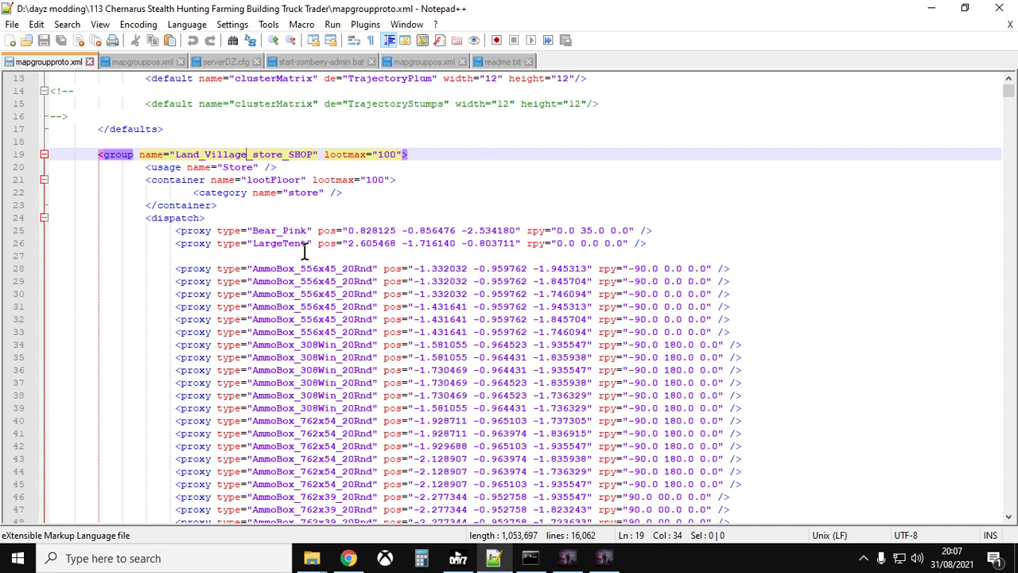
mouse_move(469, 316)
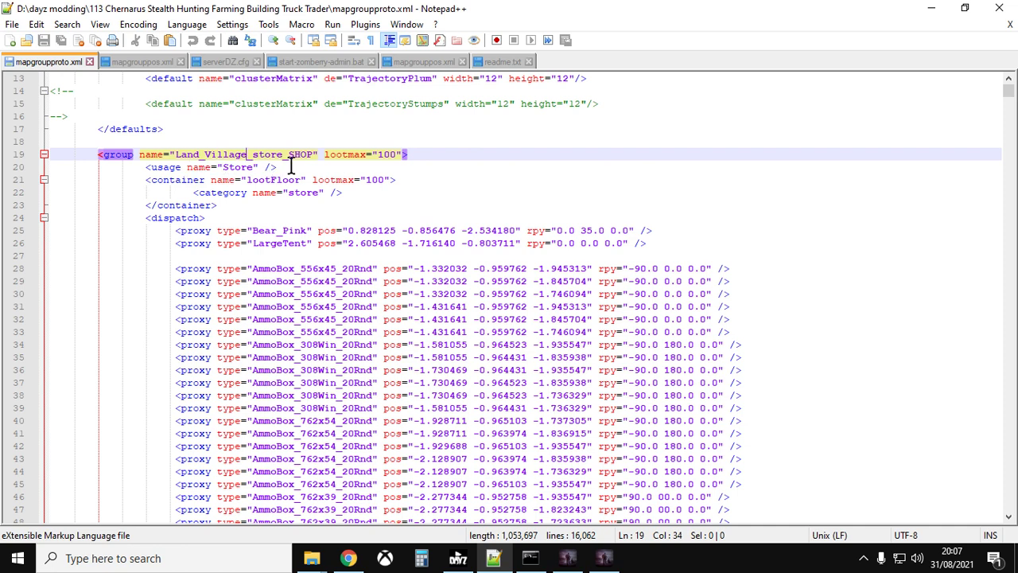
mouse_move(179, 192)
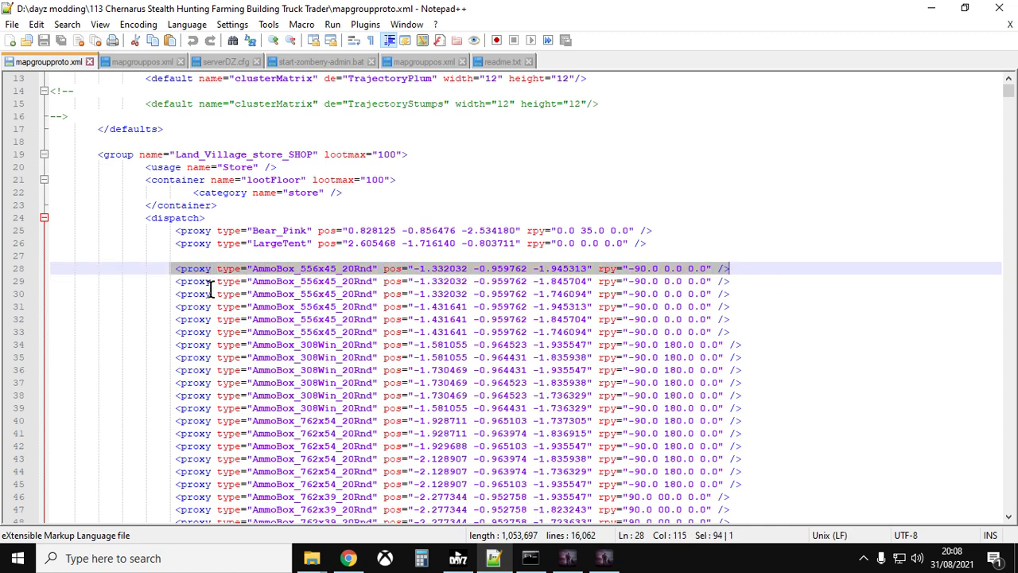
mouse_move(443, 283)
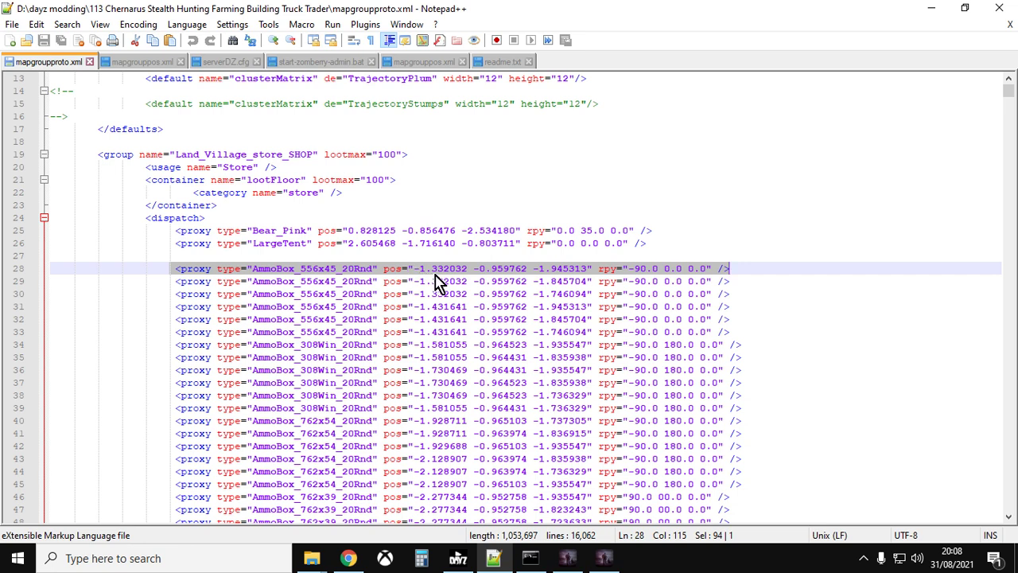
mouse_move(499, 280)
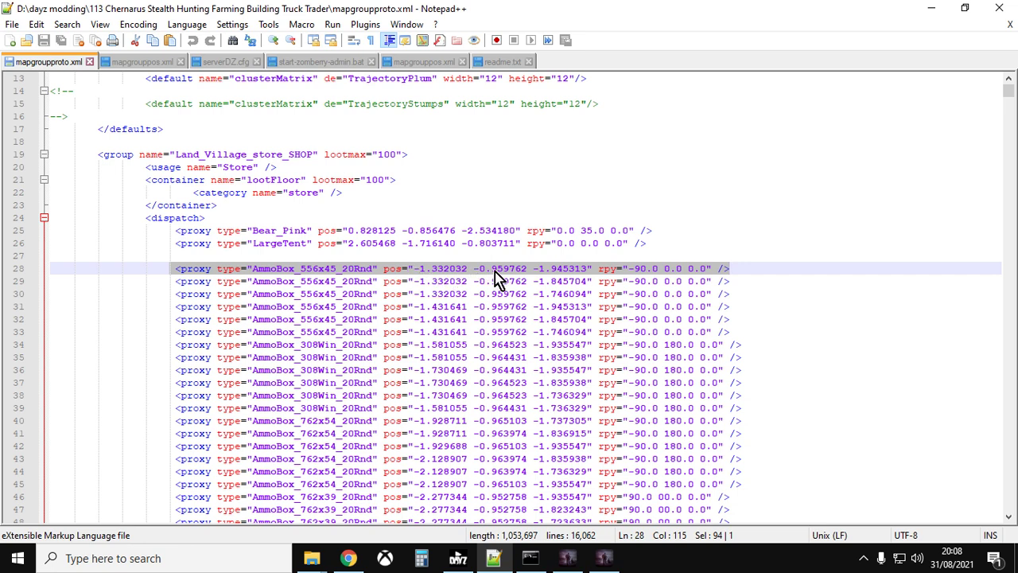
mouse_move(558, 280)
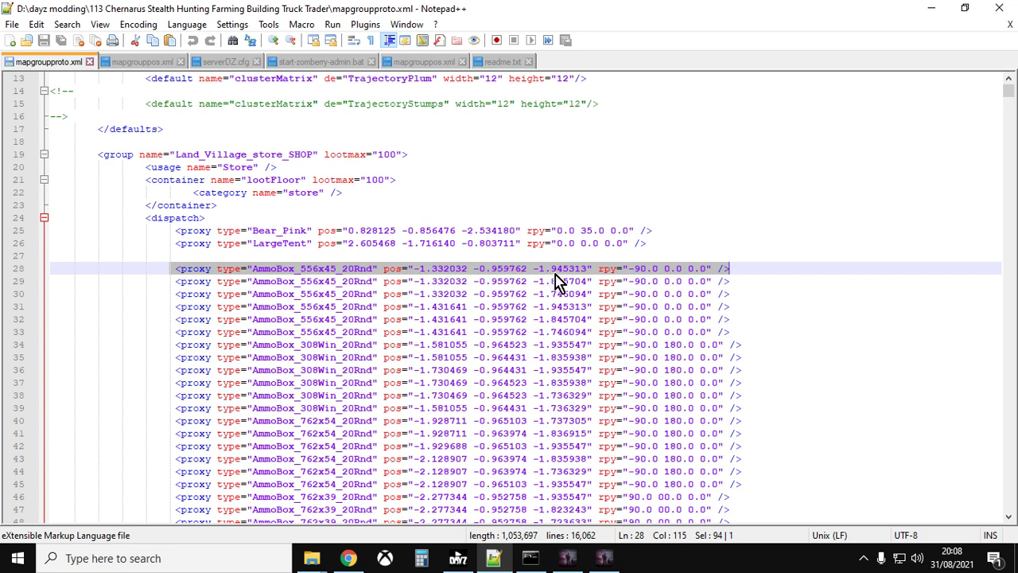
mouse_move(665, 277)
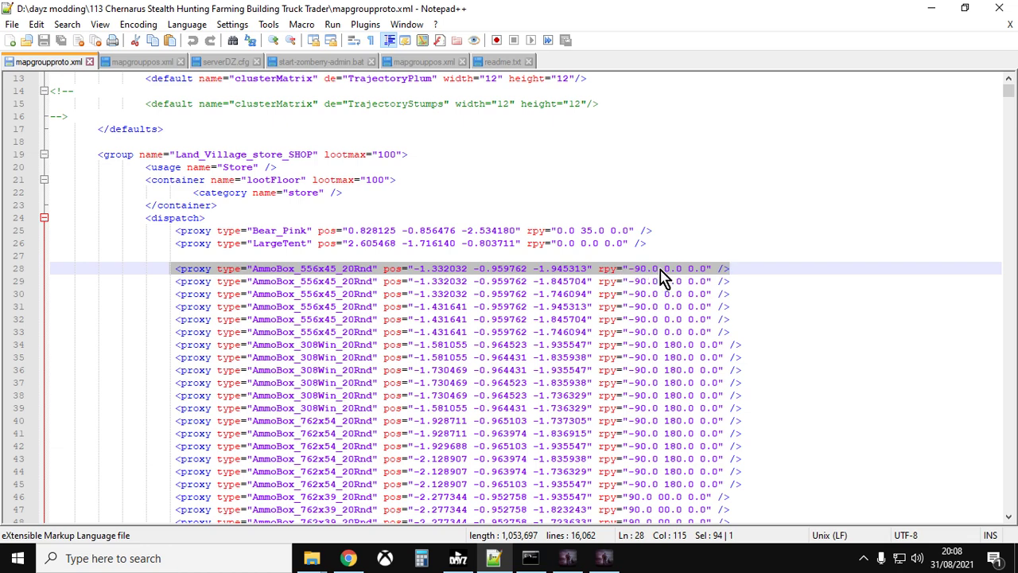
mouse_move(337, 274)
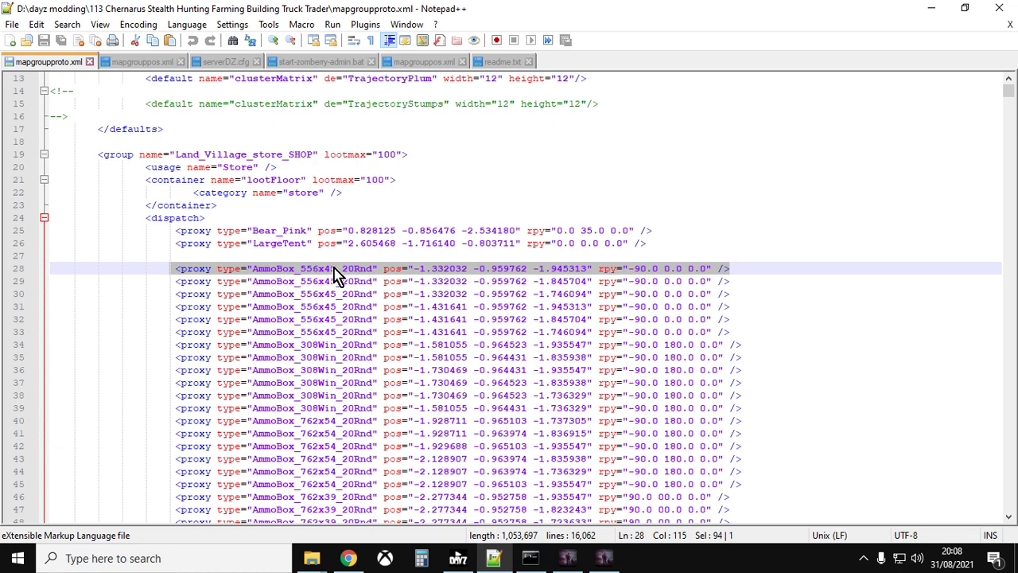
scroll("down", 3)
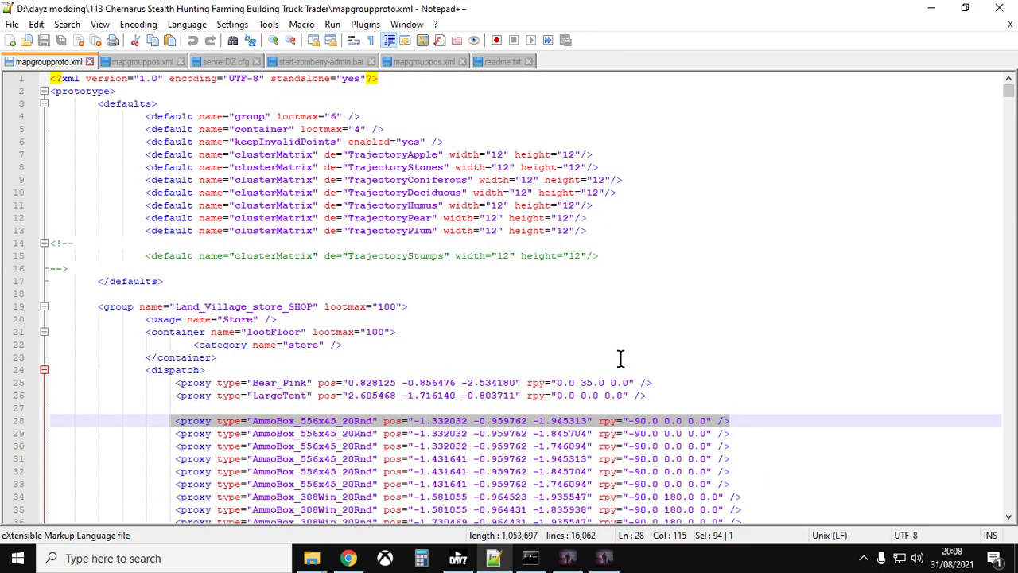
mouse_move(523, 70)
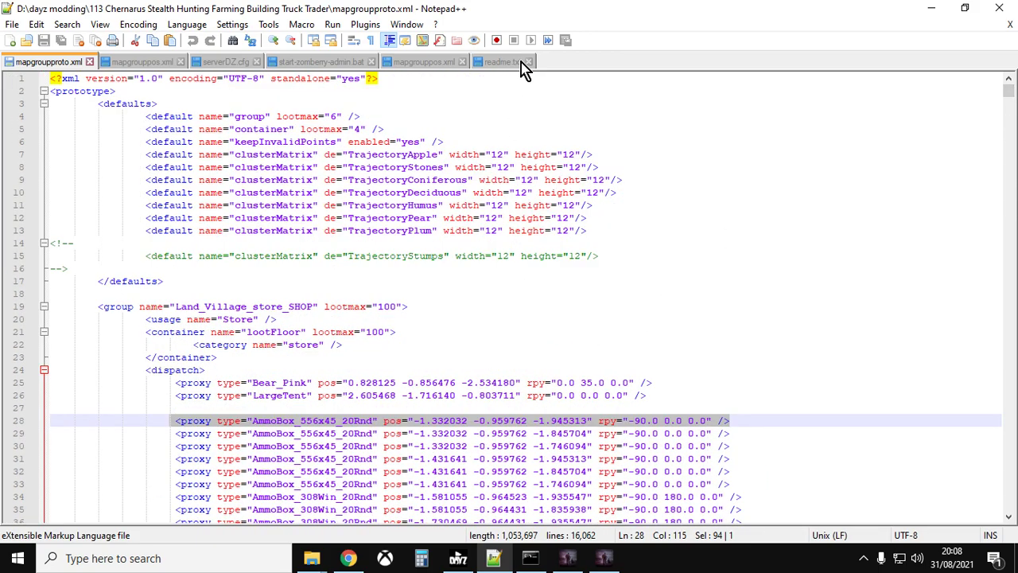
Step: Glance at the readme changelog, then return and highlight Land_Village_store_SHOP on line 19
left_click(509, 61)
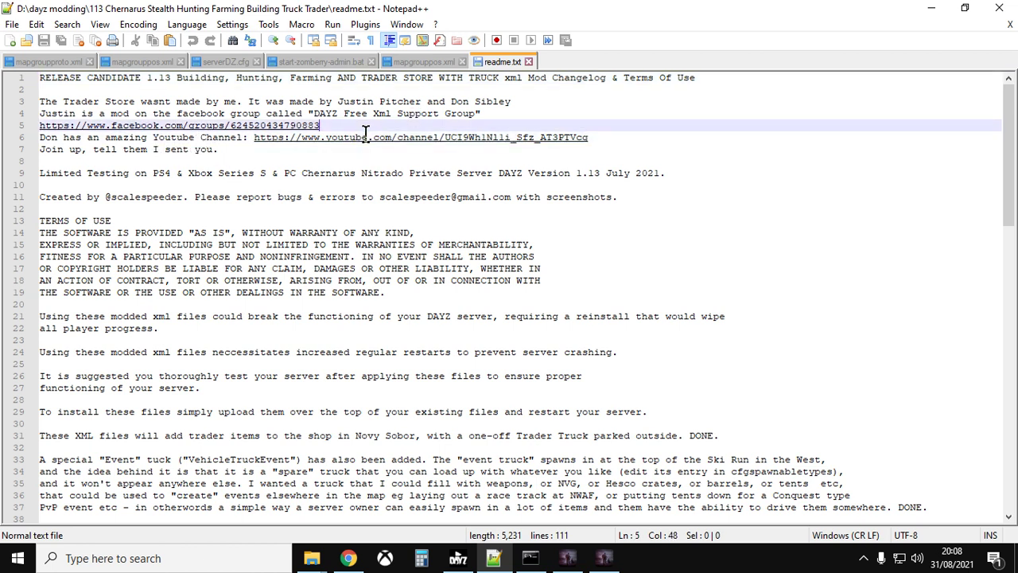
mouse_move(118, 64)
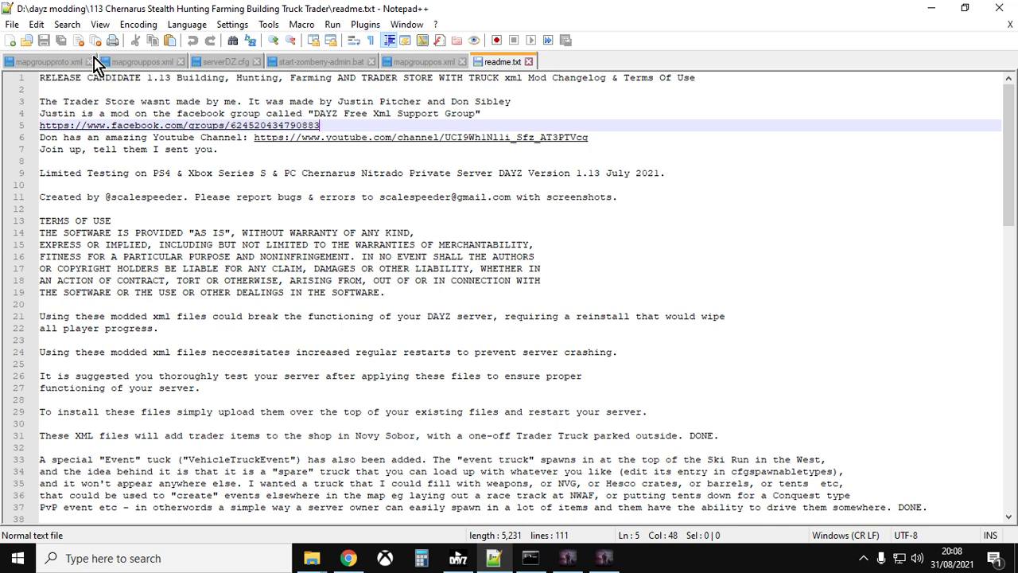
left_click(44, 62)
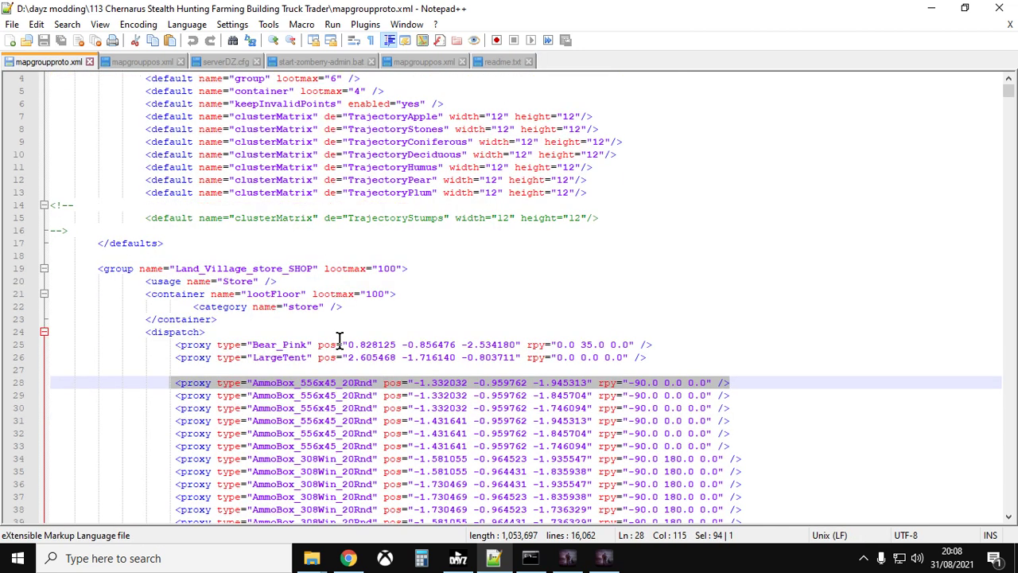
mouse_move(146, 62)
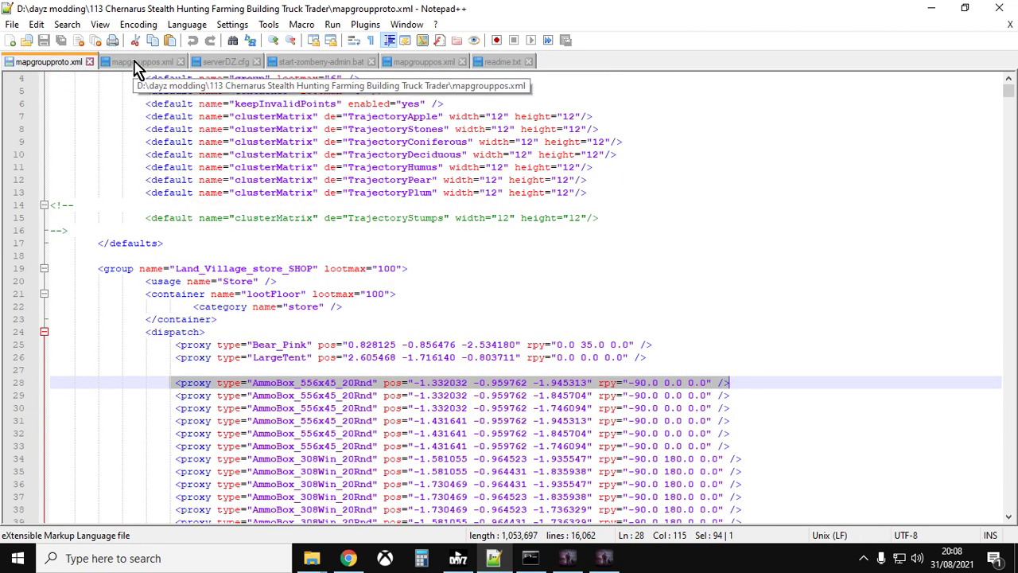
left_click(147, 60)
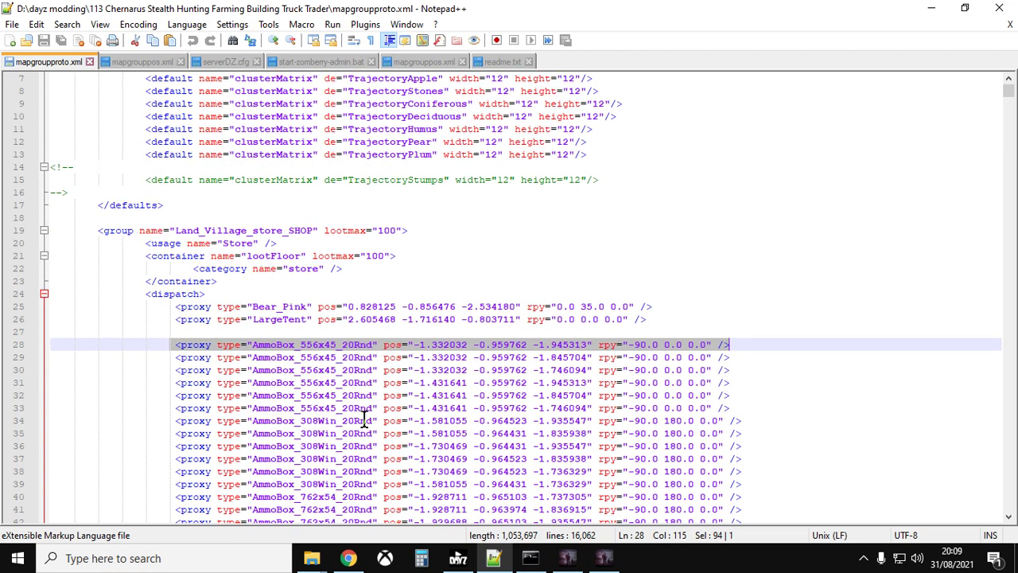
scroll("down", 3)
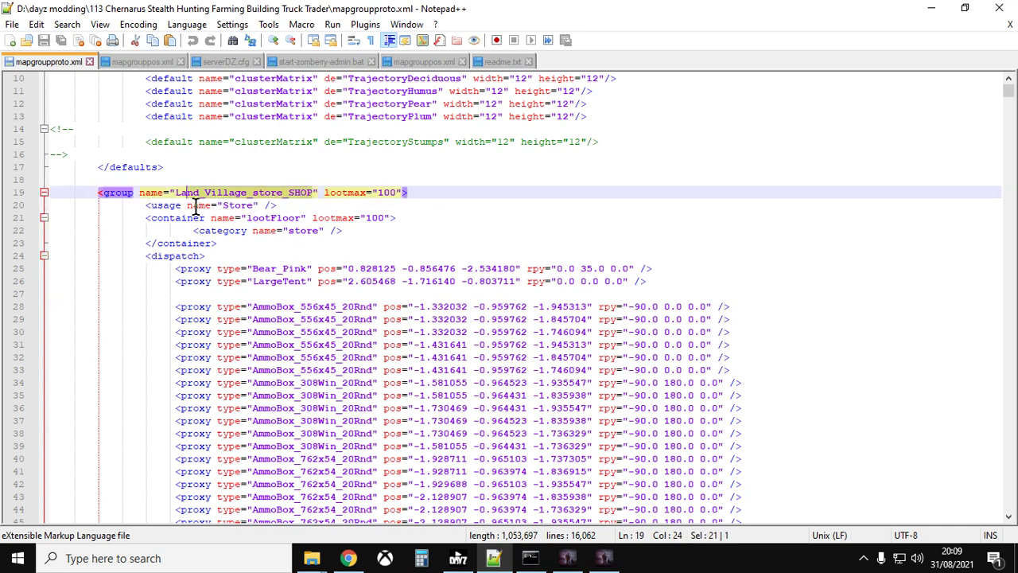
Step: Copy Land_Village_store_SHOP and paste it into the Find dialog for mapgrouppos.xml
right_click(197, 203)
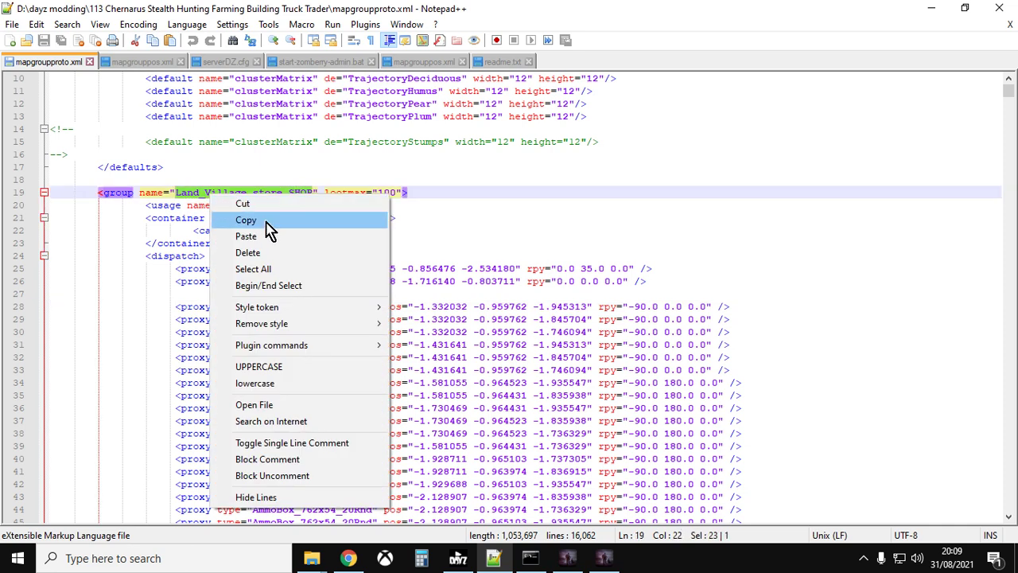
left_click(152, 60)
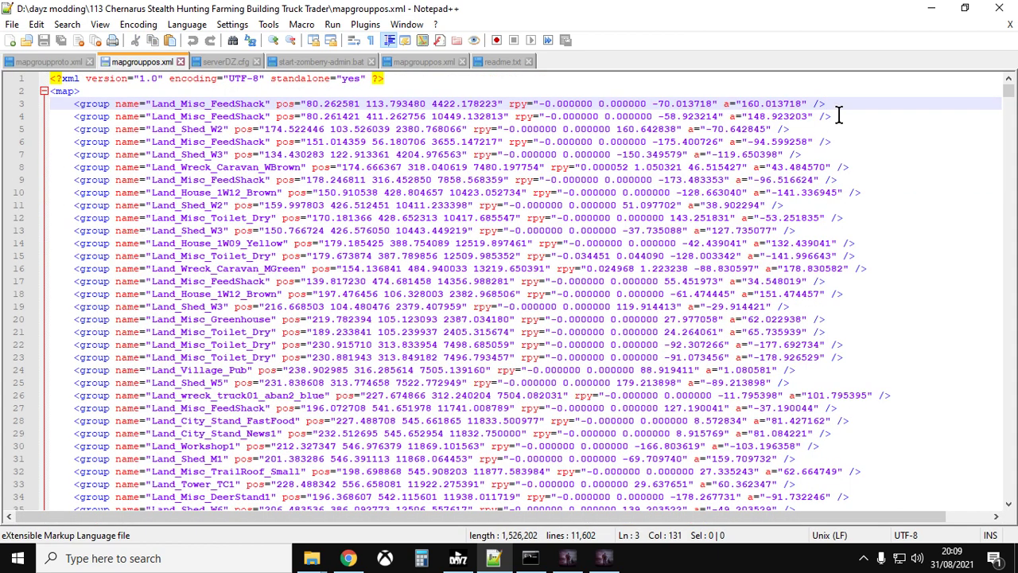
key("Ctrl+f")
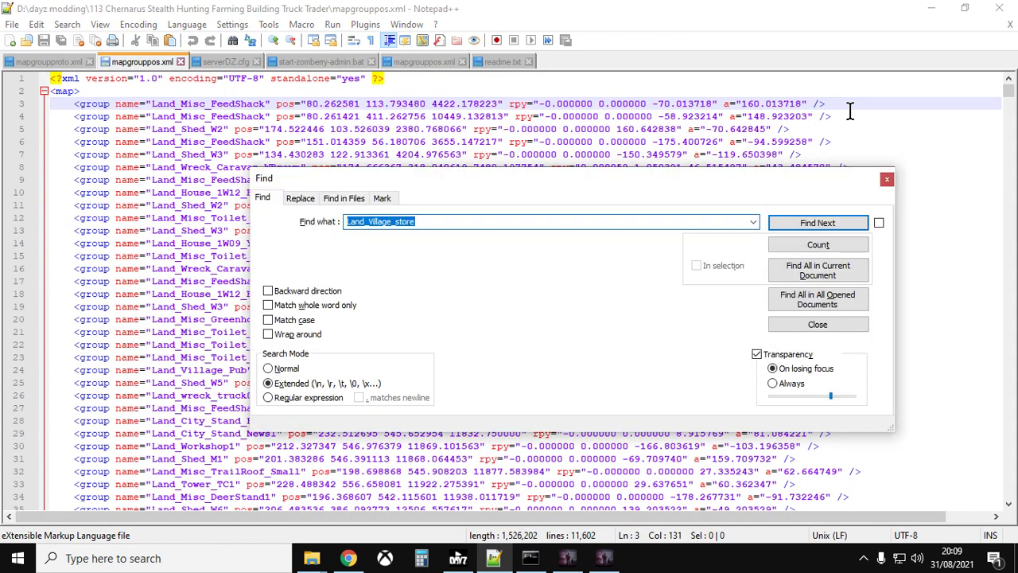
right_click(382, 221)
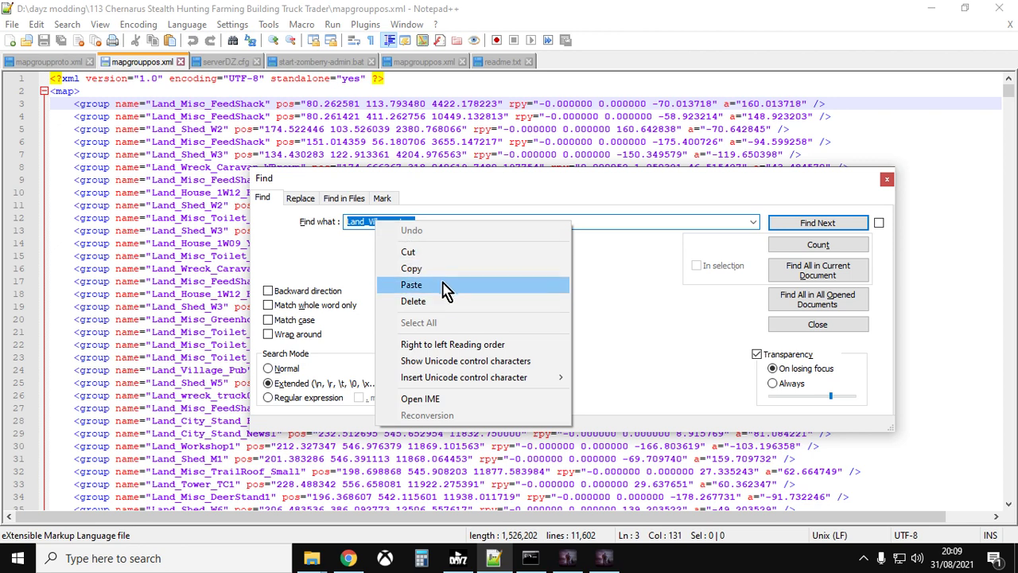
left_click(410, 283)
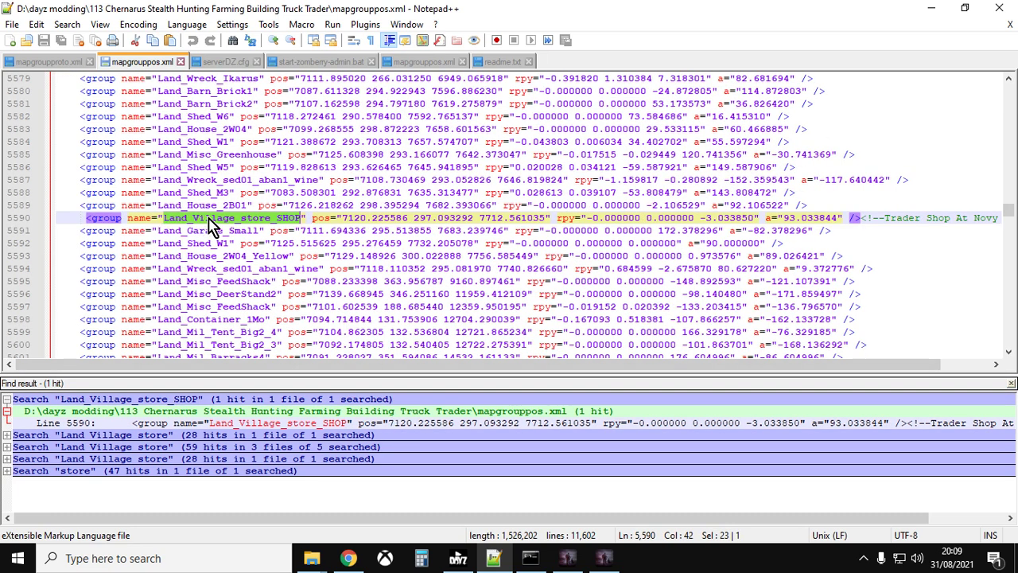
mouse_move(356, 232)
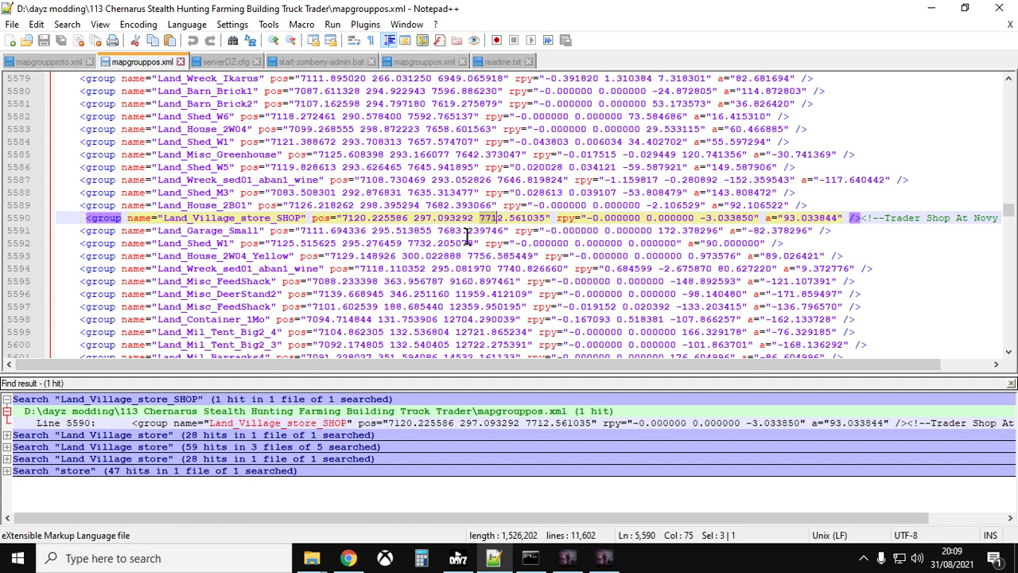
mouse_move(910, 256)
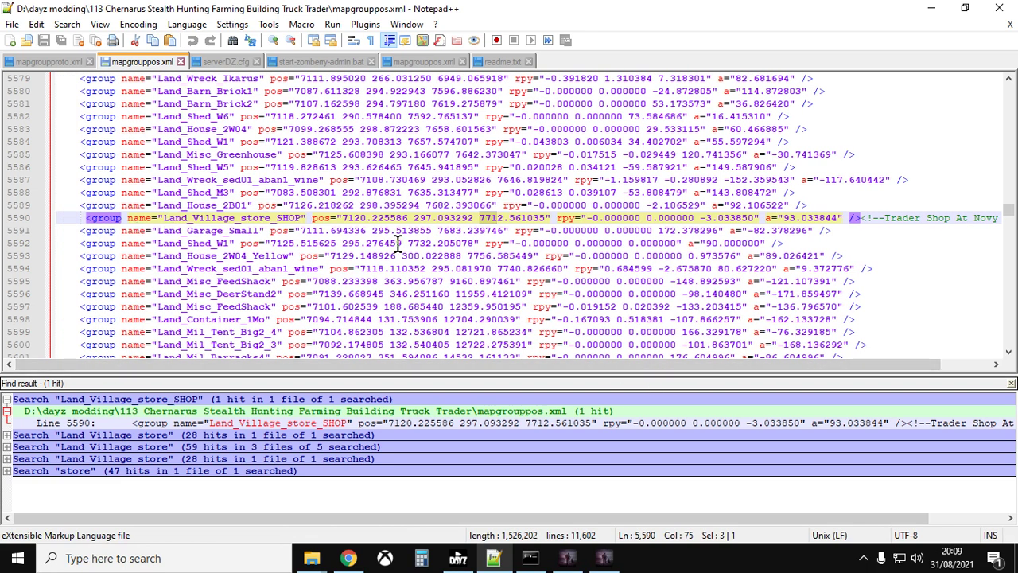
mouse_move(442, 231)
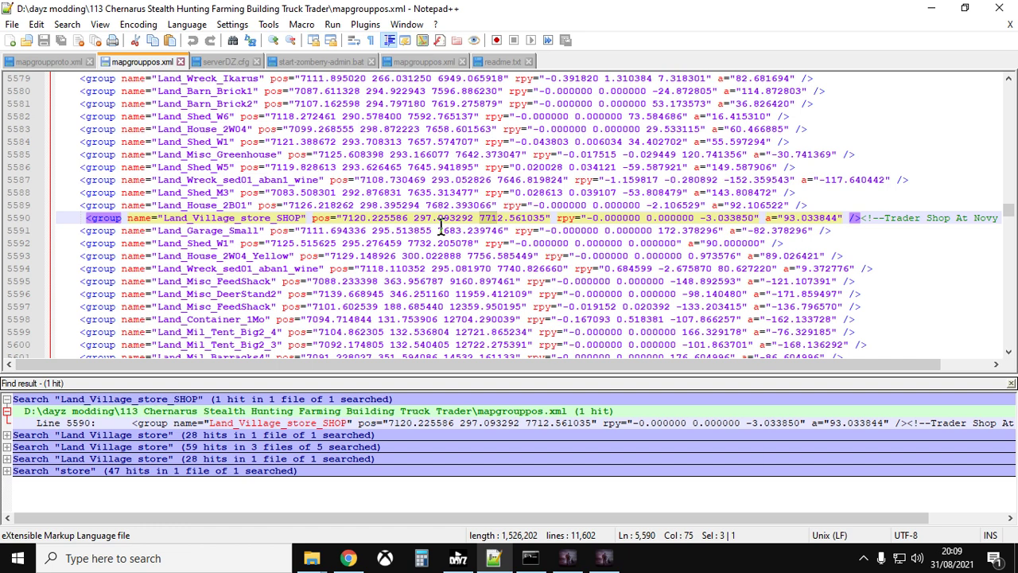
left_click(48, 61)
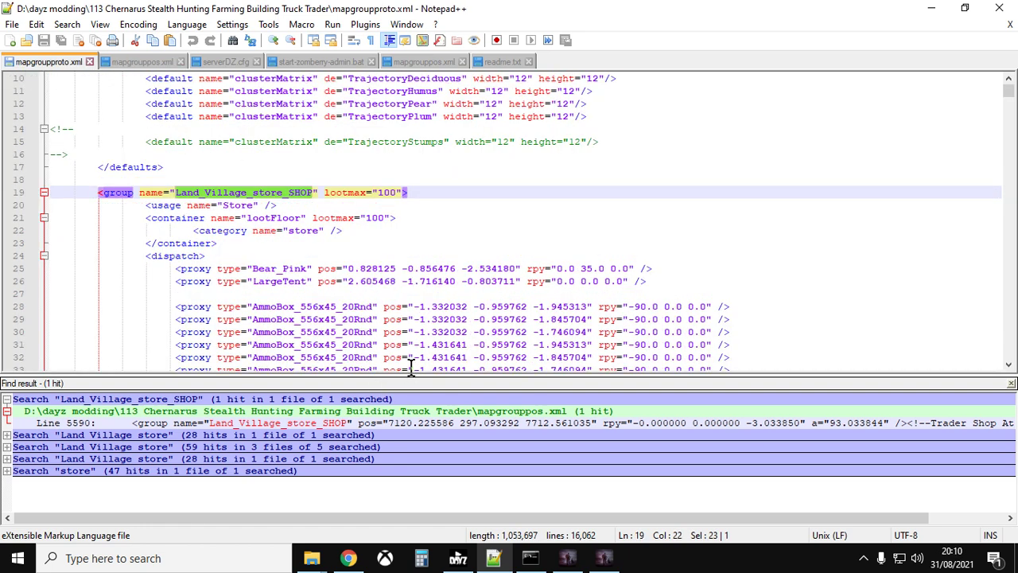
left_click(143, 61)
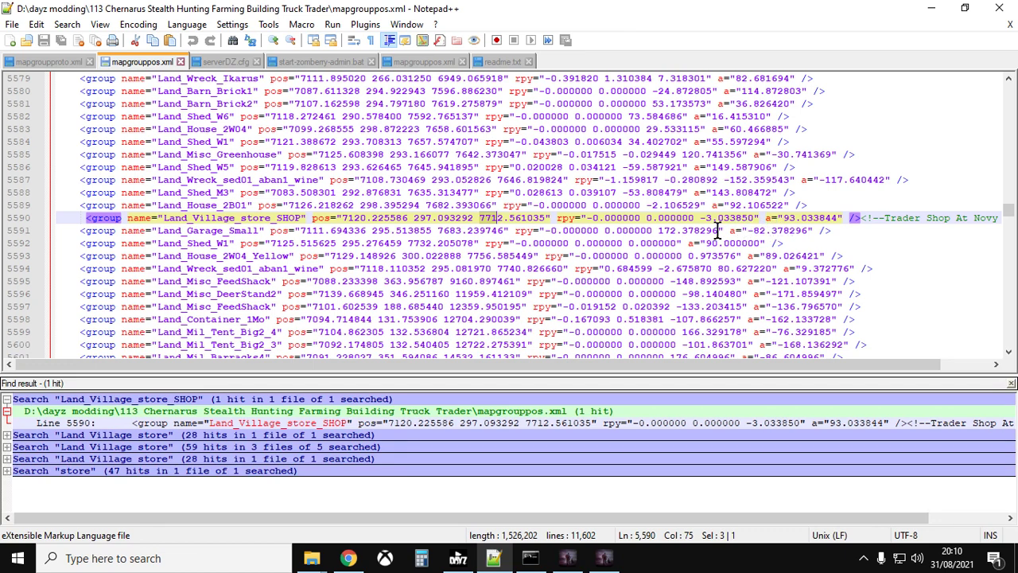
left_click(45, 59)
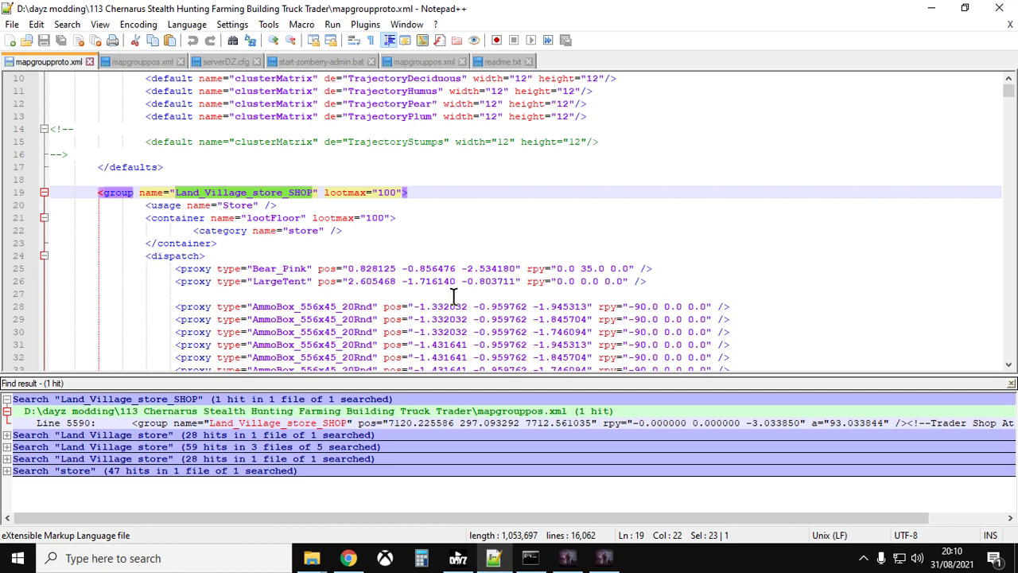
scroll("down", 3)
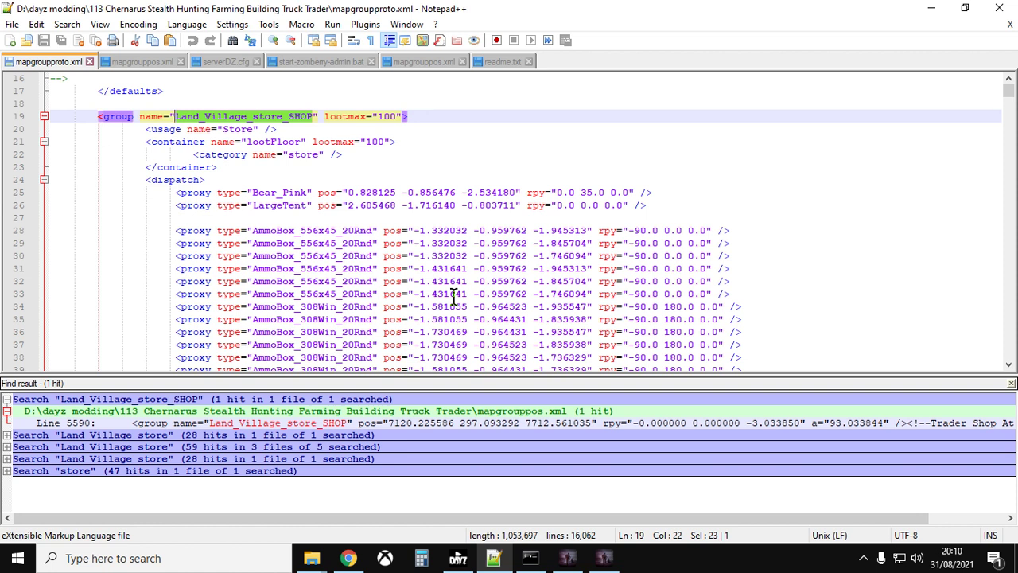
mouse_move(404, 231)
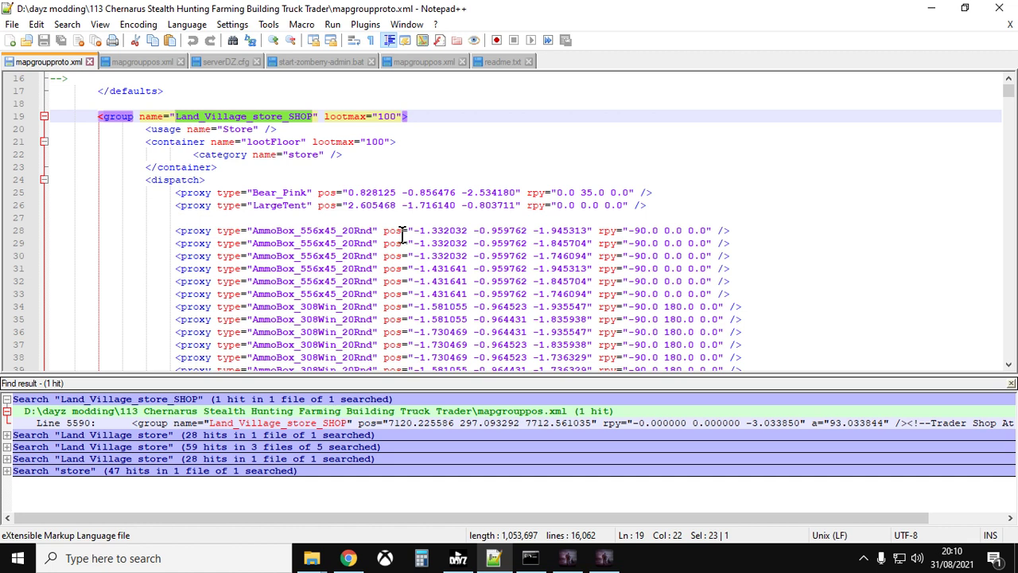
mouse_move(331, 219)
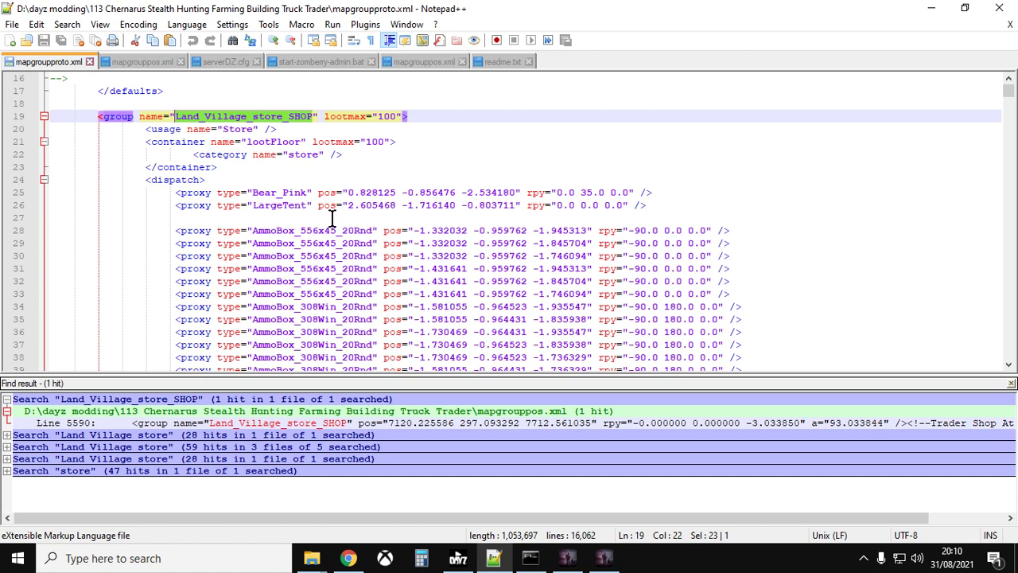
mouse_move(411, 255)
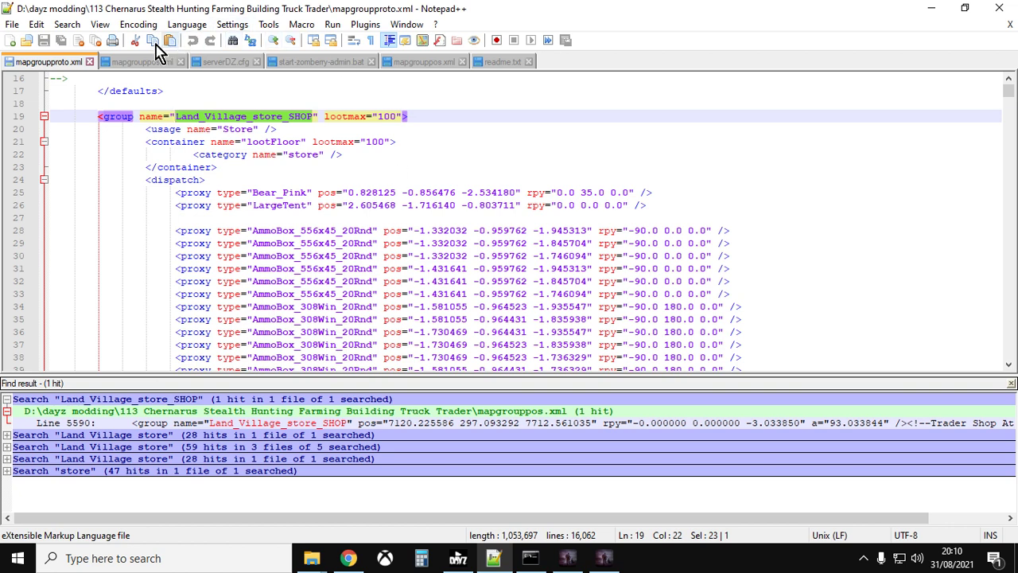
mouse_move(197, 129)
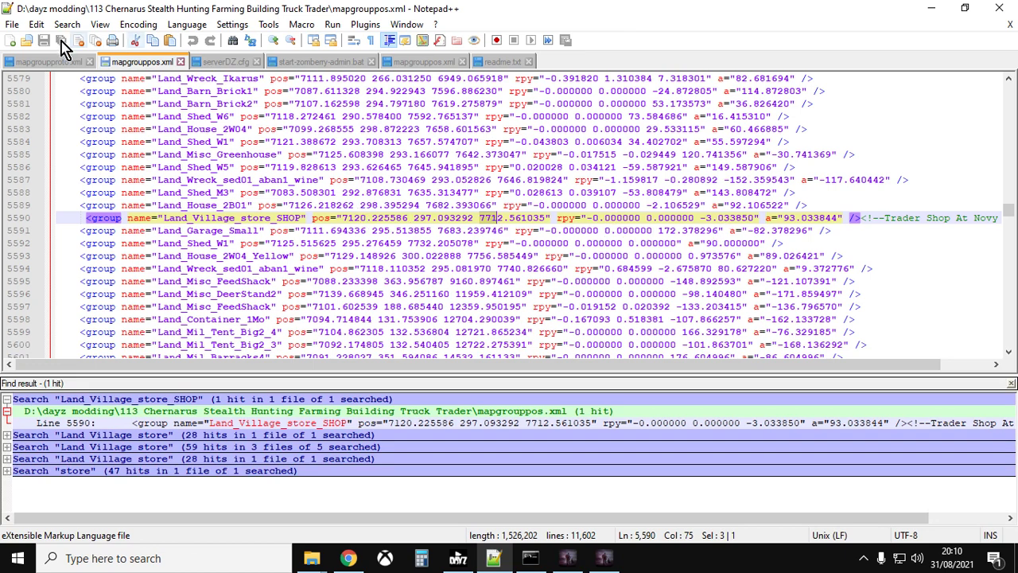
Step: Show mapgrouppos.xml and bring up the Find dialog for a new search
left_click(40, 59)
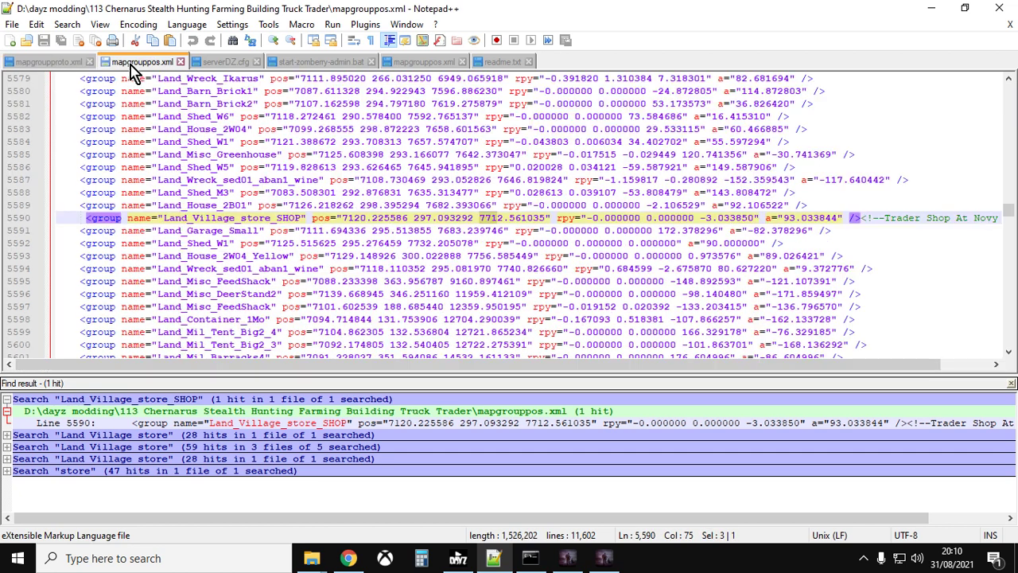
mouse_move(248, 235)
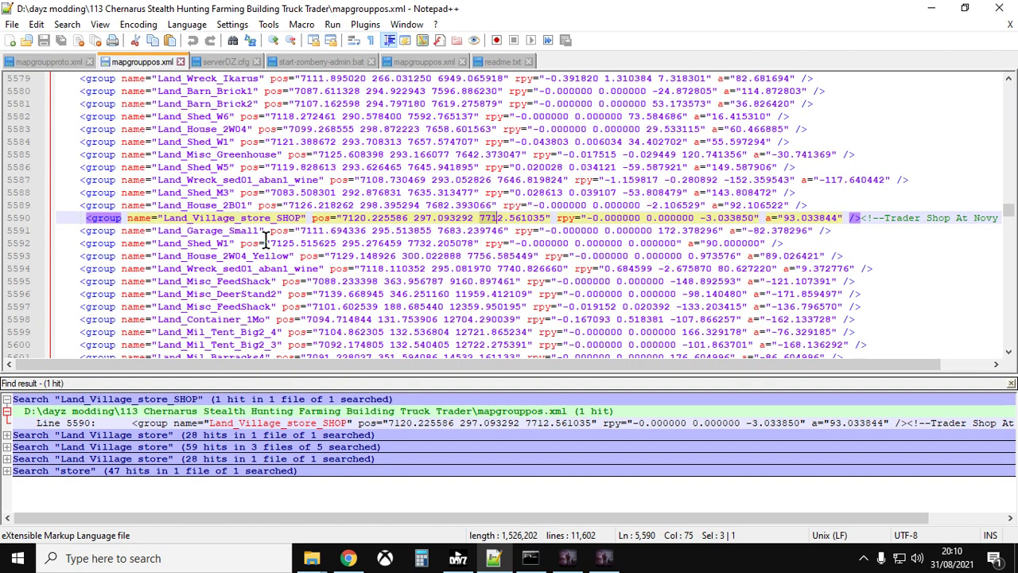
mouse_move(252, 254)
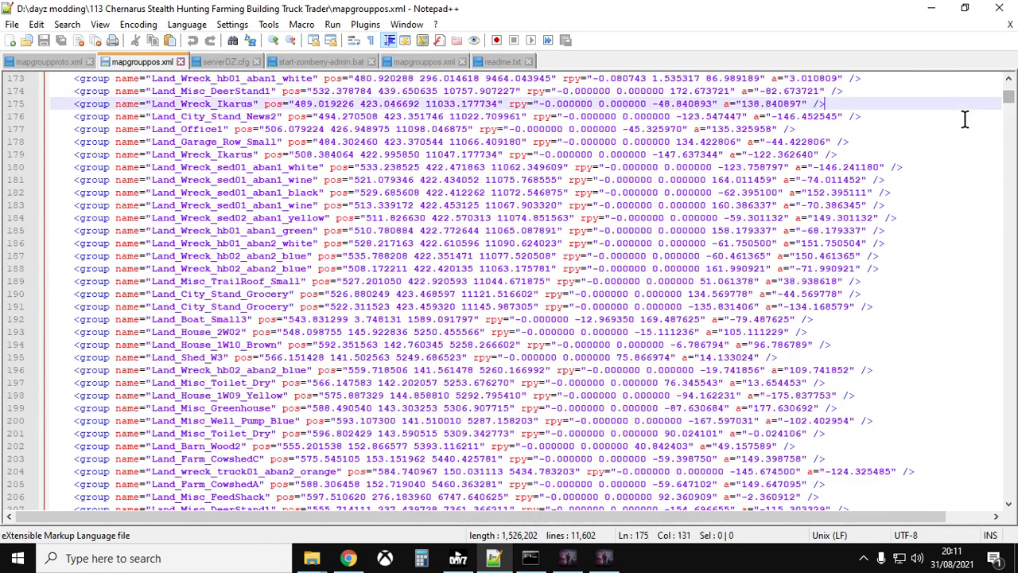
key("Ctrl+f")
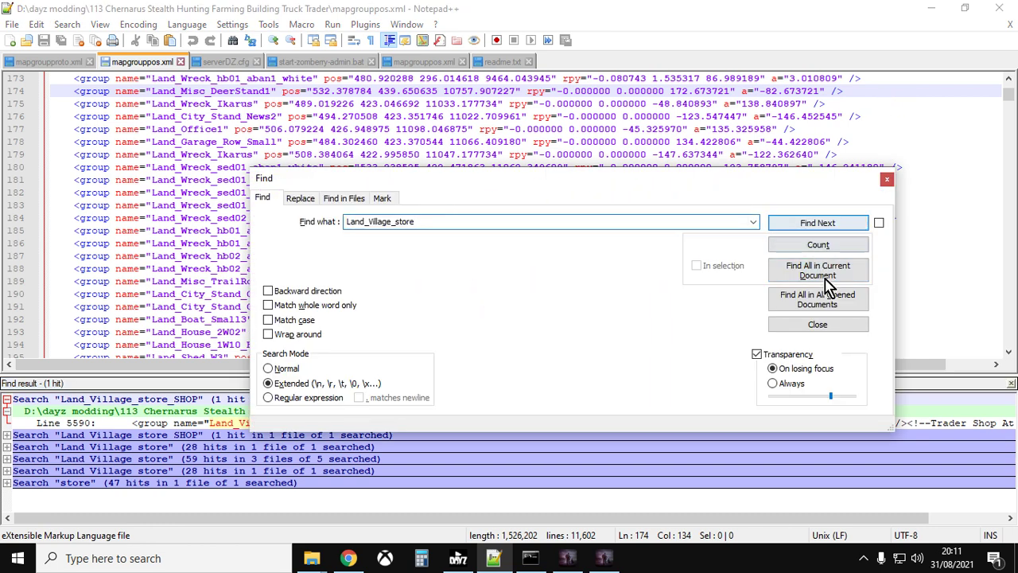
Step: Find all 28 Land_Village_store hits and jump to the first at line 626
left_click(818, 270)
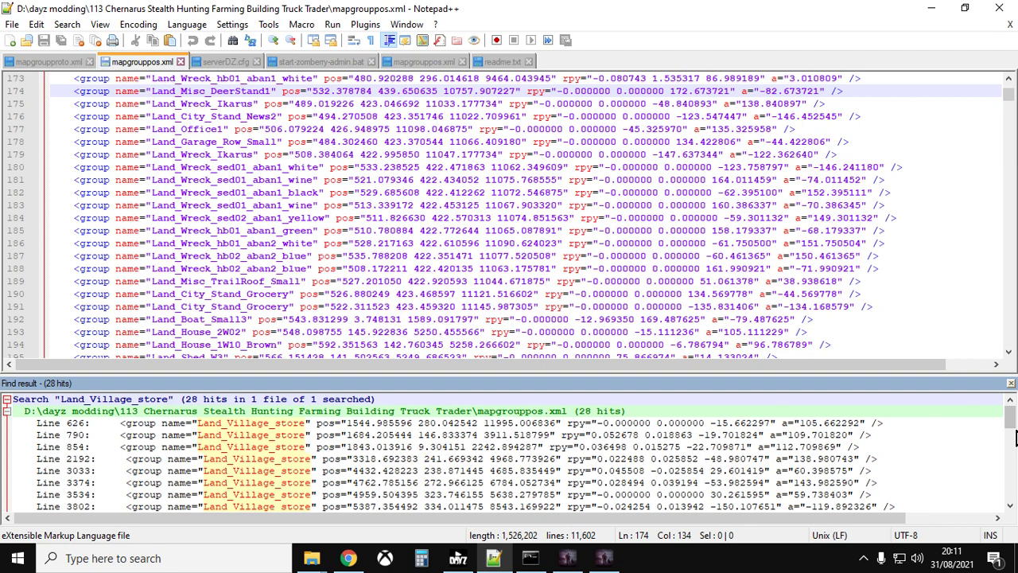
scroll("down", 3)
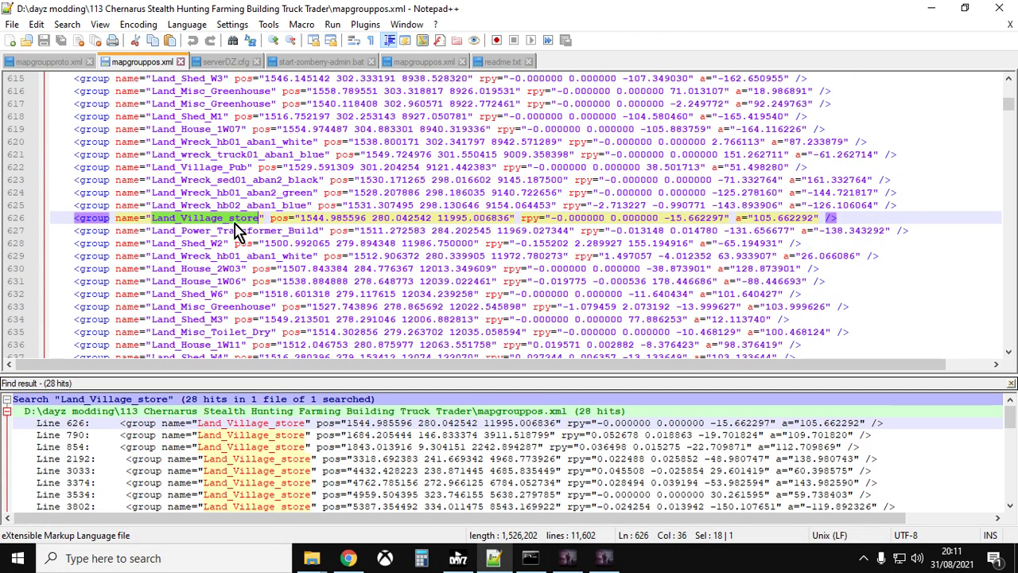
mouse_move(178, 219)
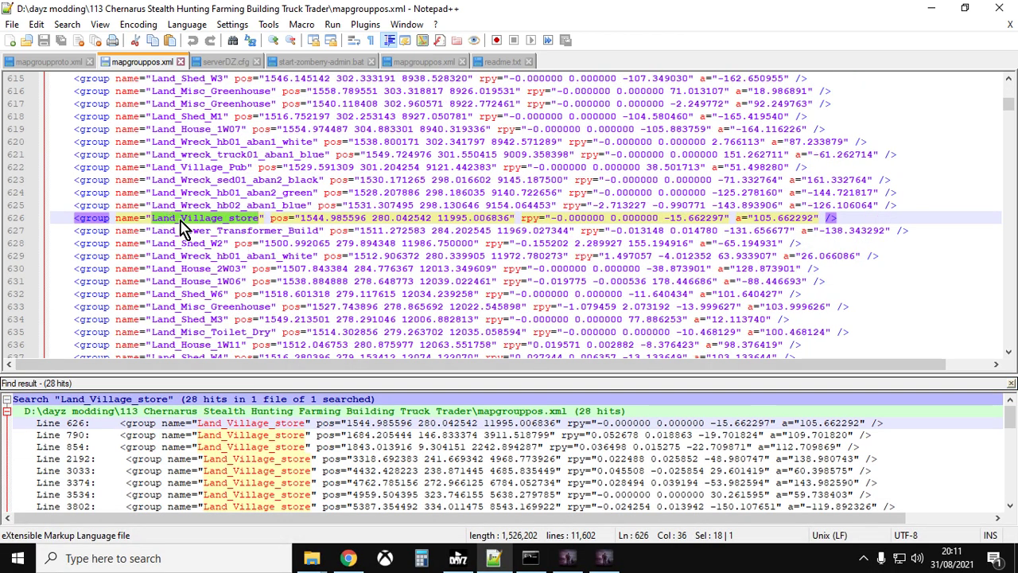
left_click(35, 59)
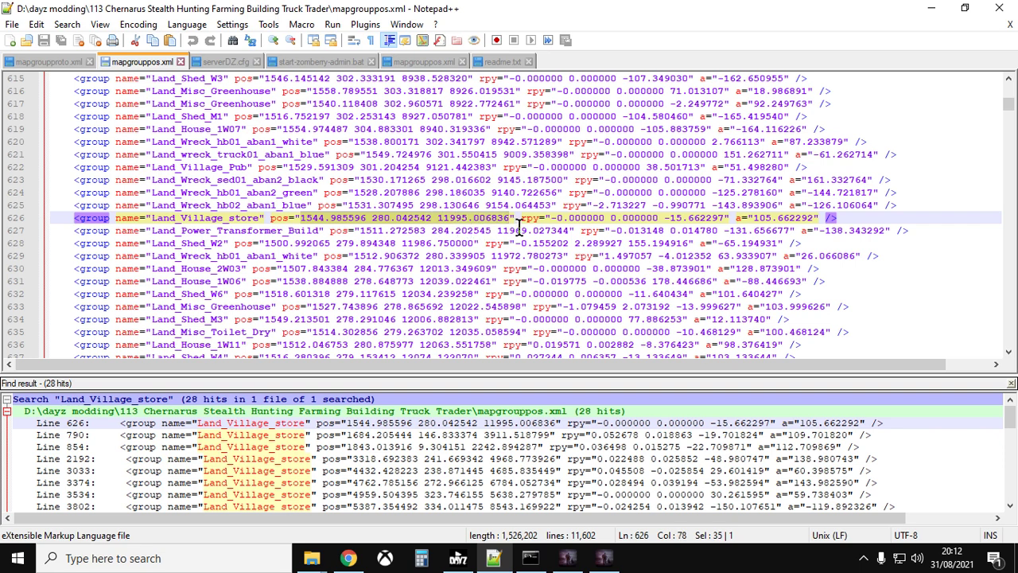
Step: Look up the line 626 store position 44.985596 280.042542 1995.006836 in the iZurvive map search
right_click(517, 229)
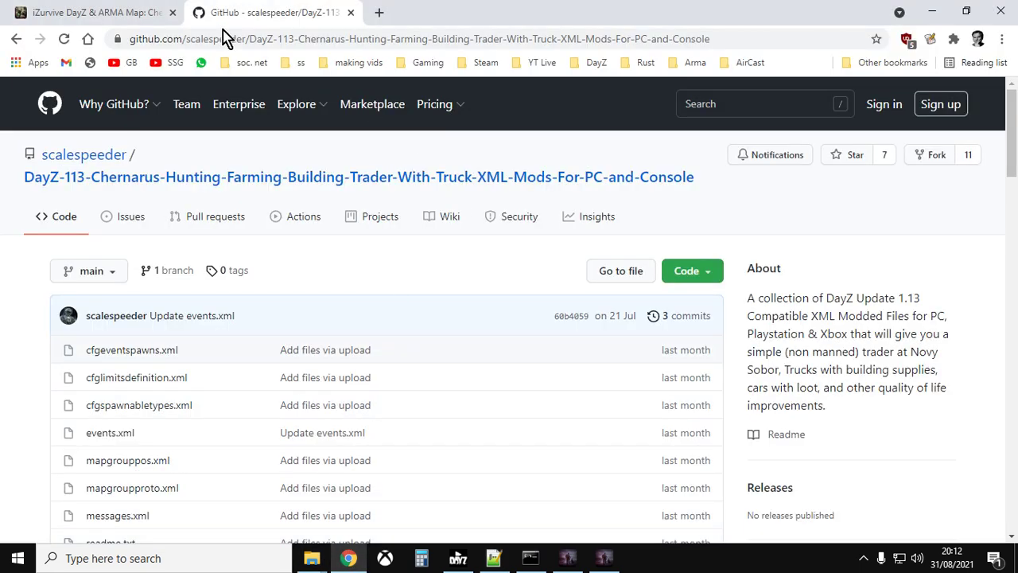
left_click(95, 13)
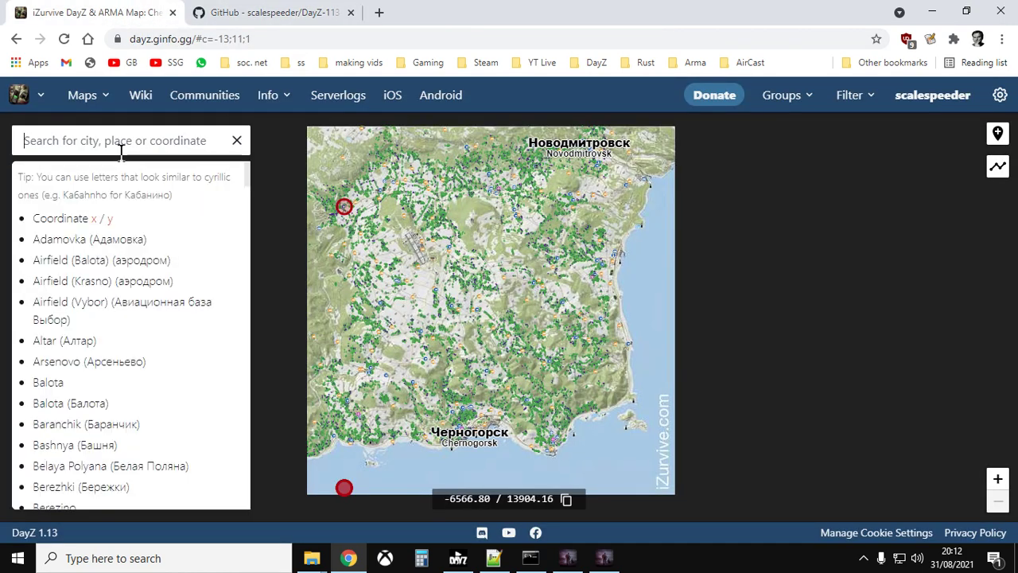
type("44.985596 280.042542 1995.006836\" rpy=\"-0.000000 0.000000 -15.662297\" a=\"105.662292\" />")
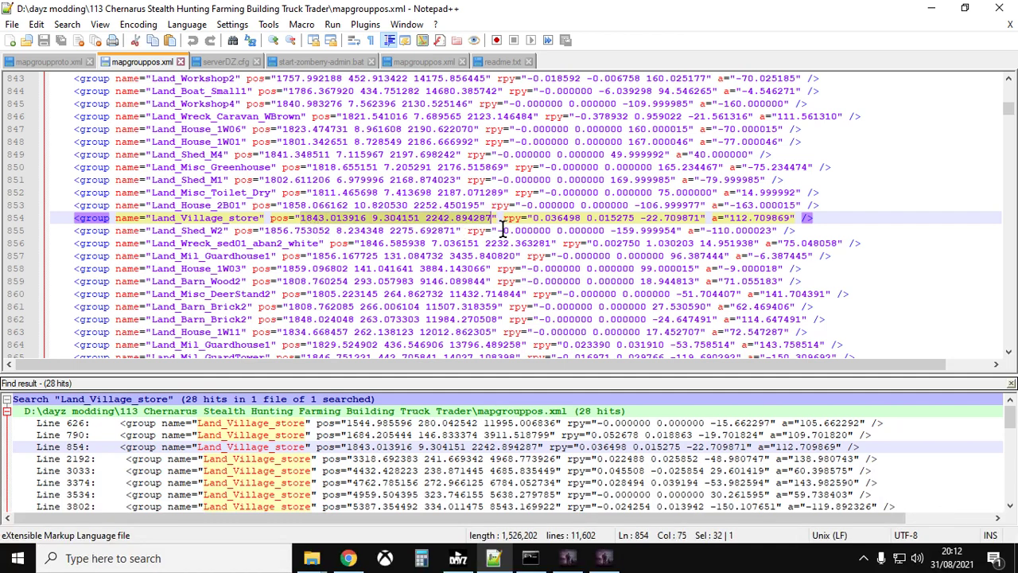
Step: Copy the line 854 store coordinates and search them in iZurvive, landing on Kamenka
right_click(502, 231)
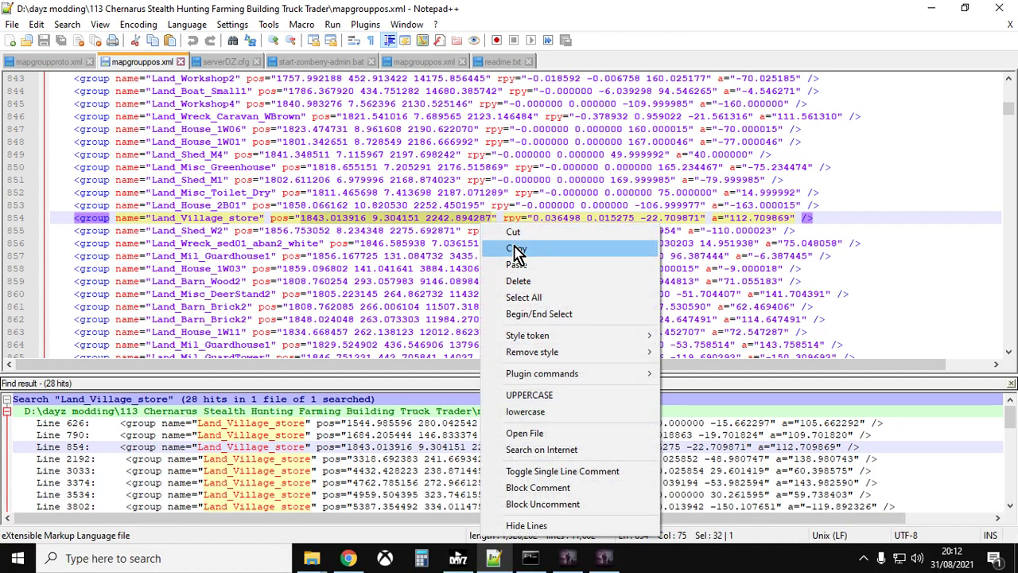
left_click(341, 557)
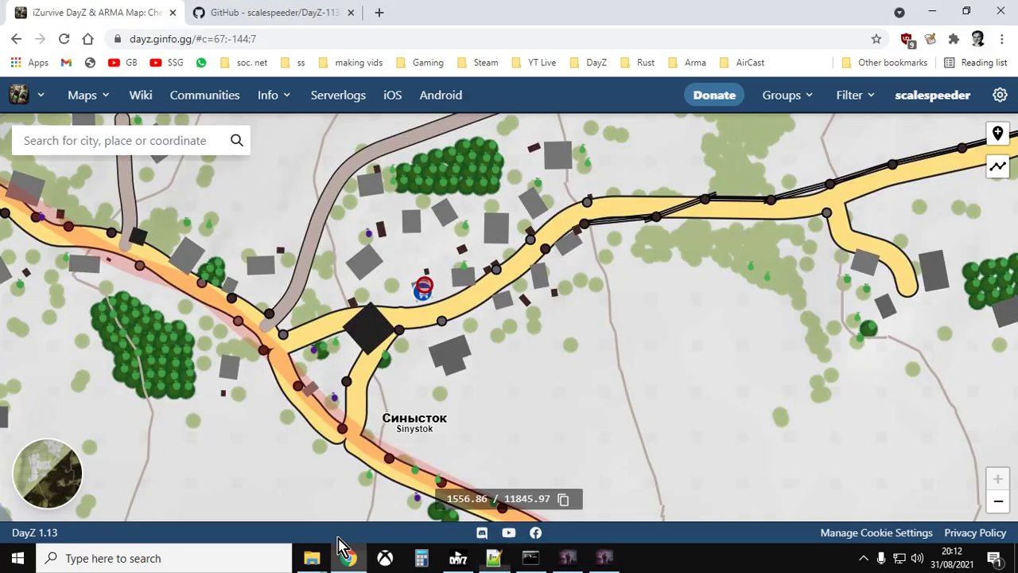
right_click(119, 140)
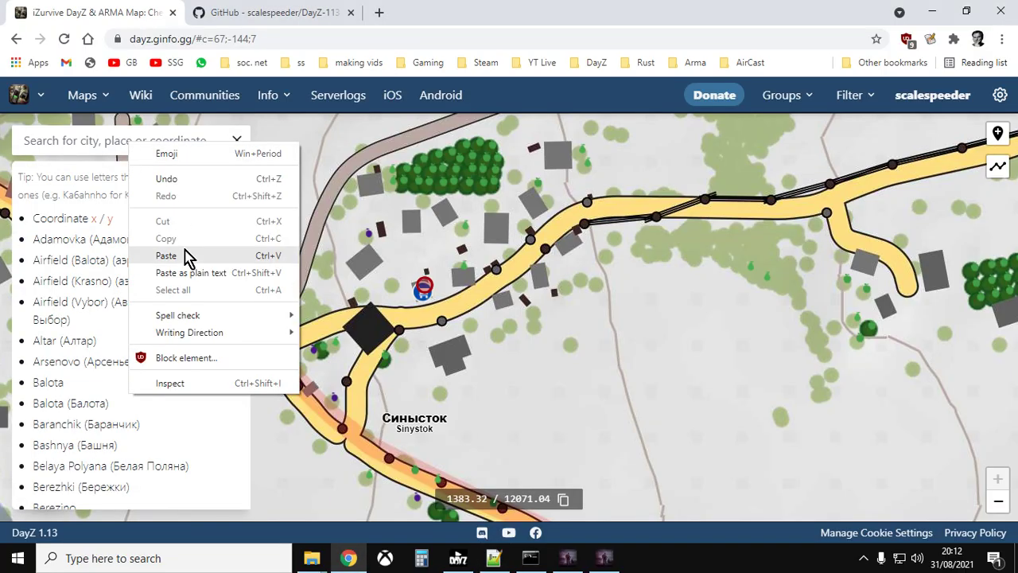
left_click(165, 255)
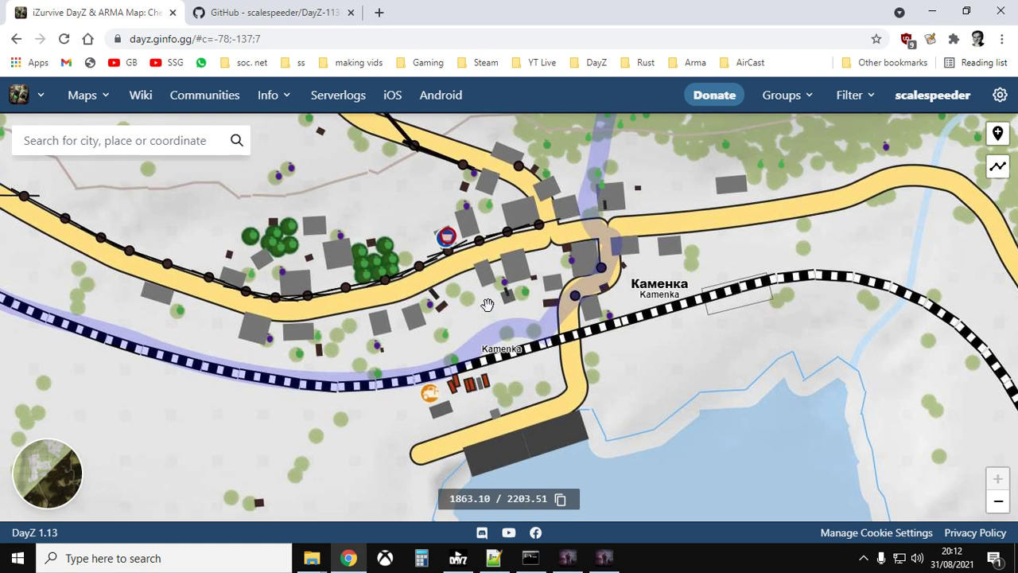
mouse_move(433, 275)
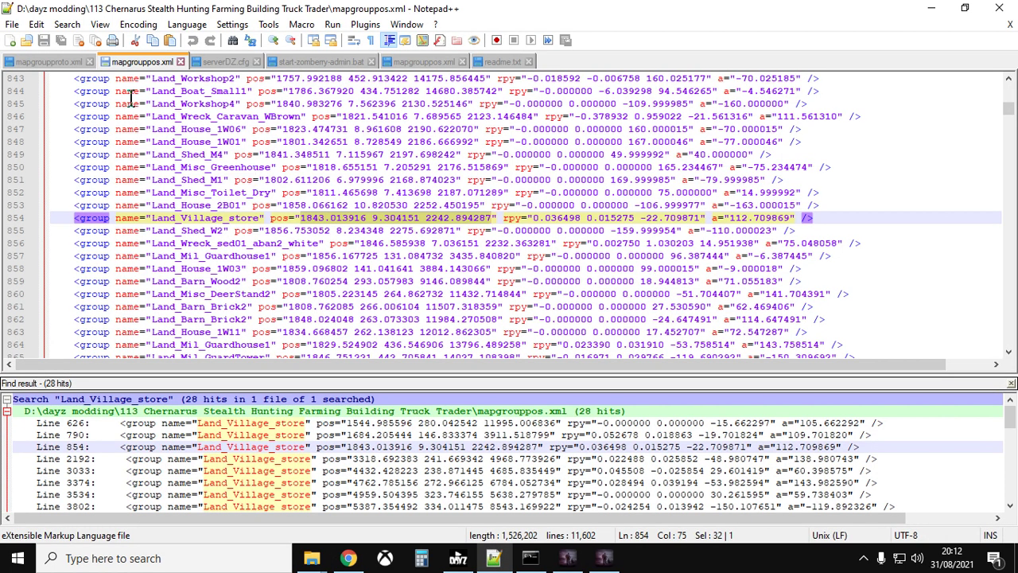
Step: Append _SHOP to Land_Village_store on line 854 and recheck Kamenka on the map
left_click(47, 60)
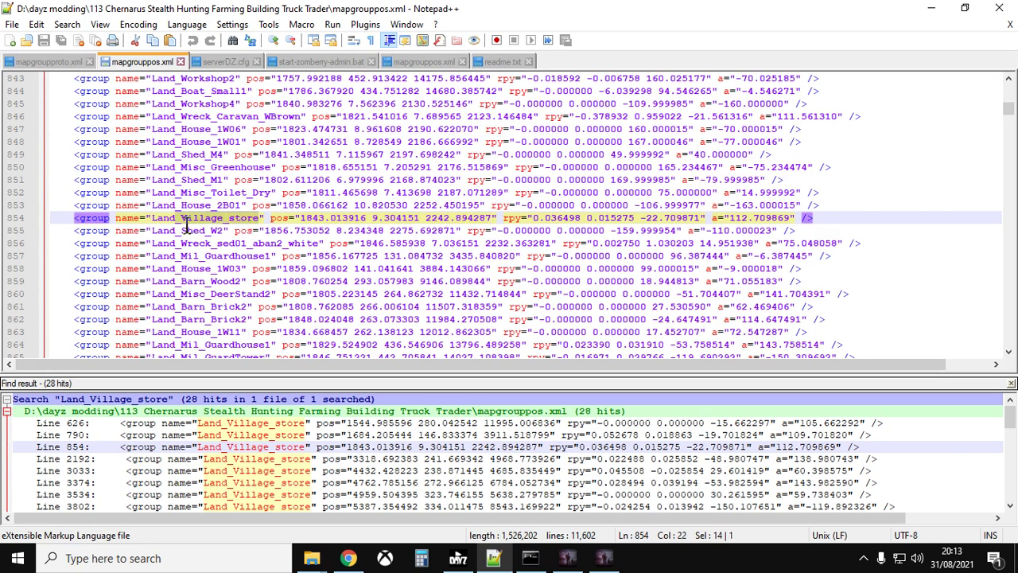
right_click(184, 216)
type("_SHOP")
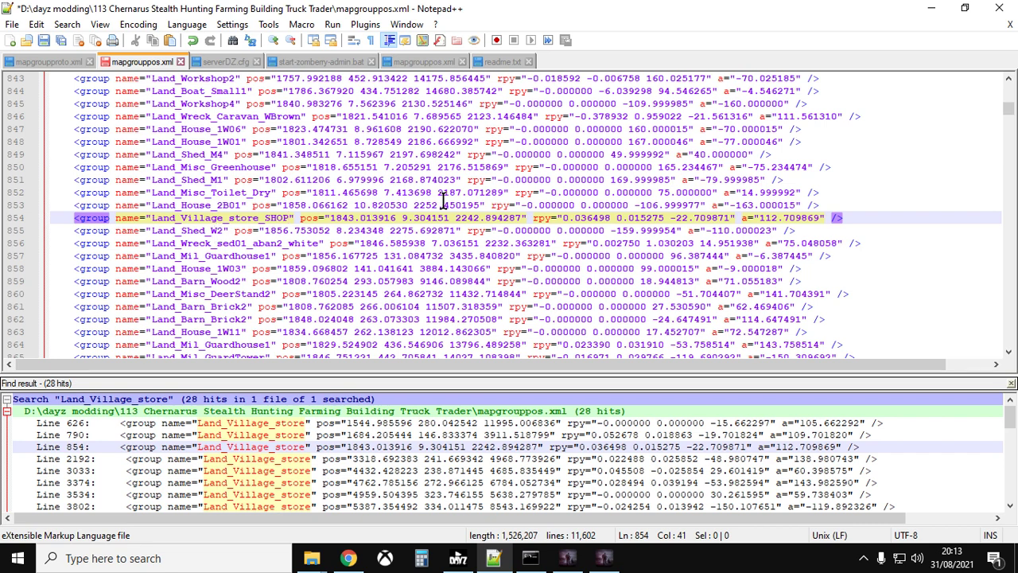
left_click(347, 556)
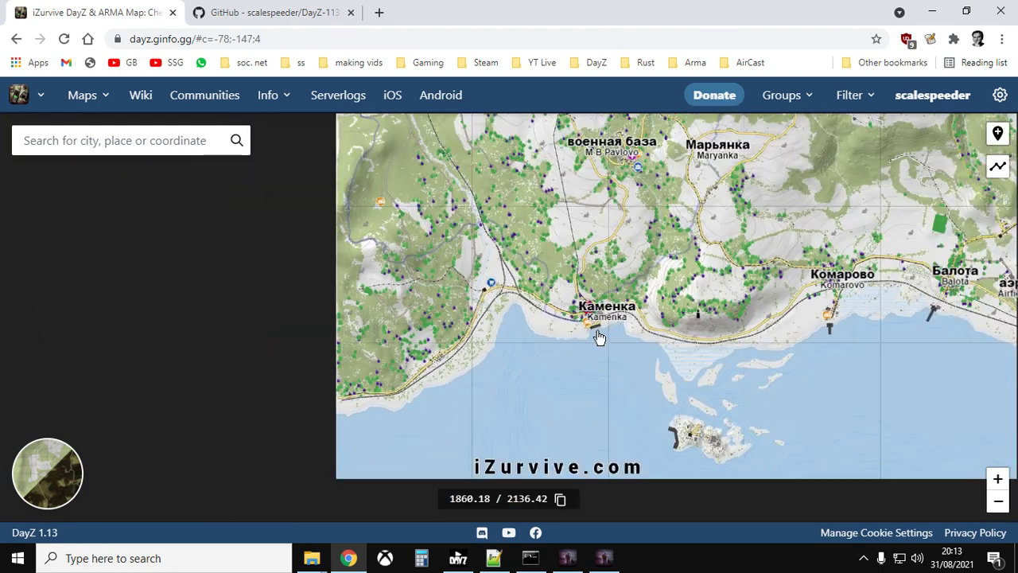
left_click_drag(601, 338, 476, 357)
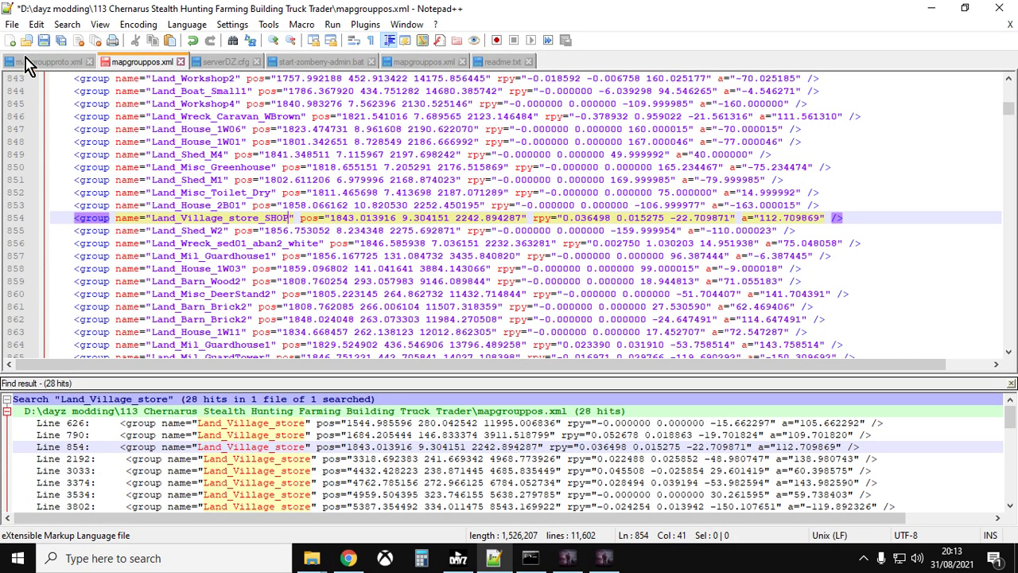
Step: Save the edited mapgrouppos.xml before checking the Kamenka store in DayZ
left_click(32, 61)
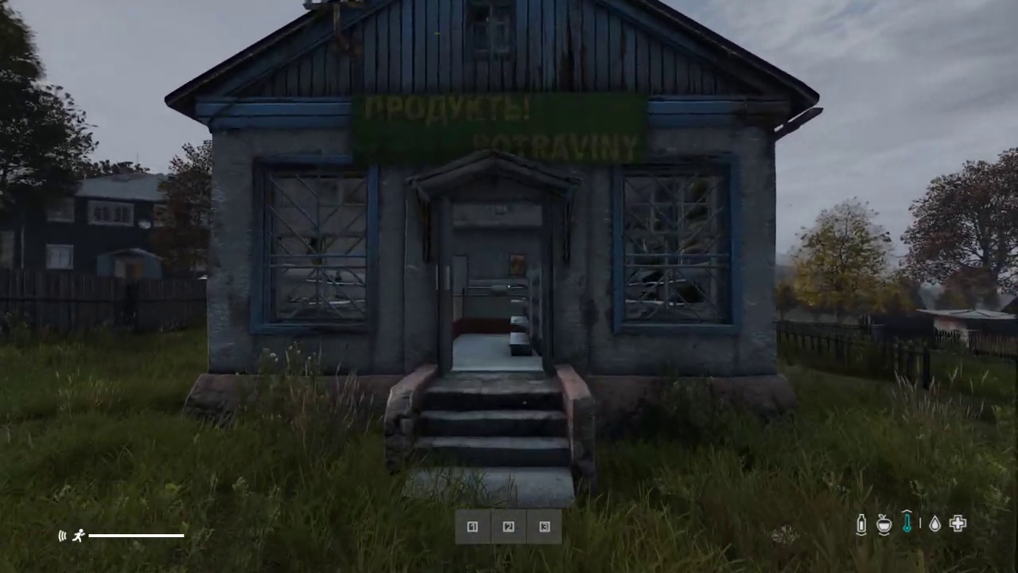
mouse_move(509, 287)
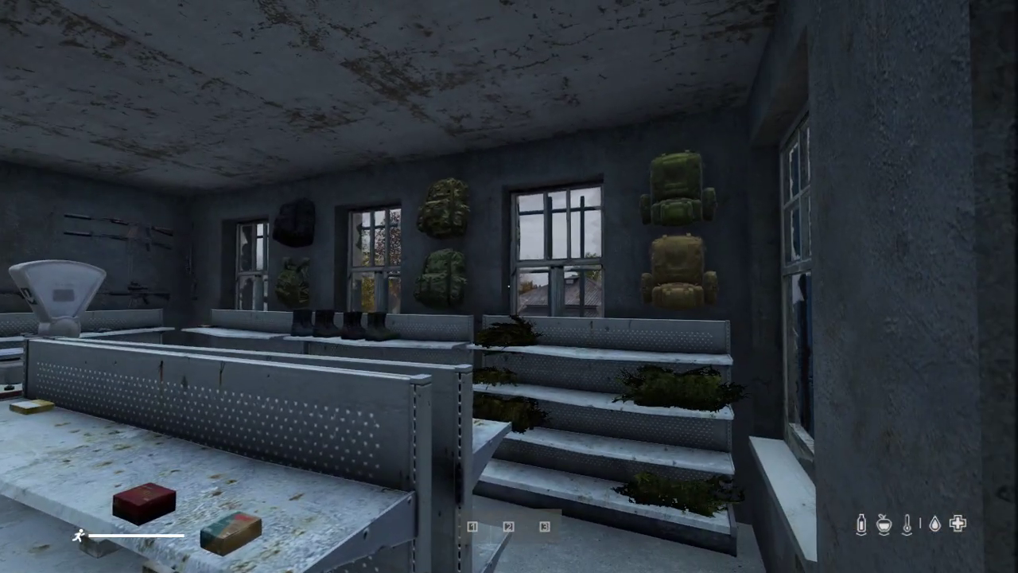
mouse_move(510, 287)
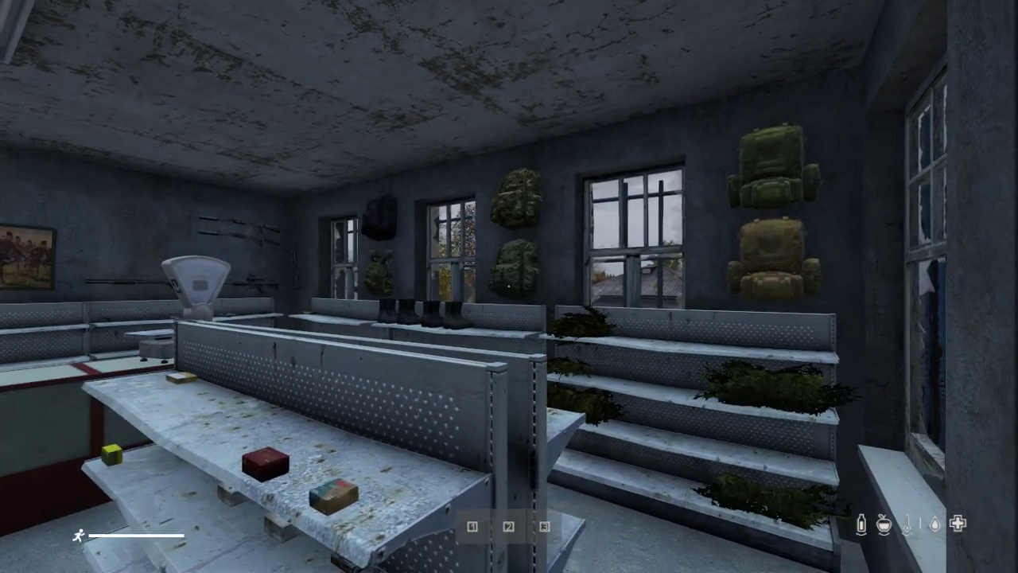